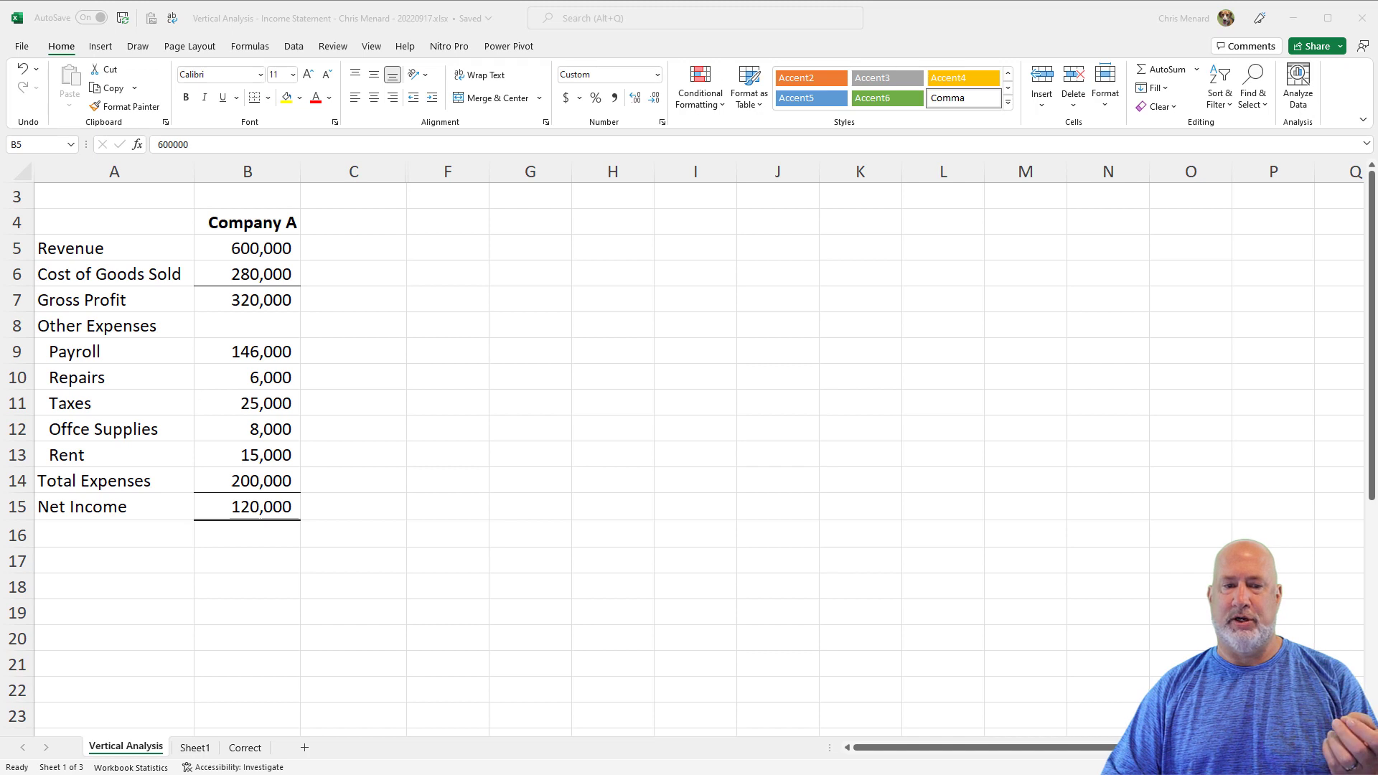
pyautogui.moveTo(423, 346)
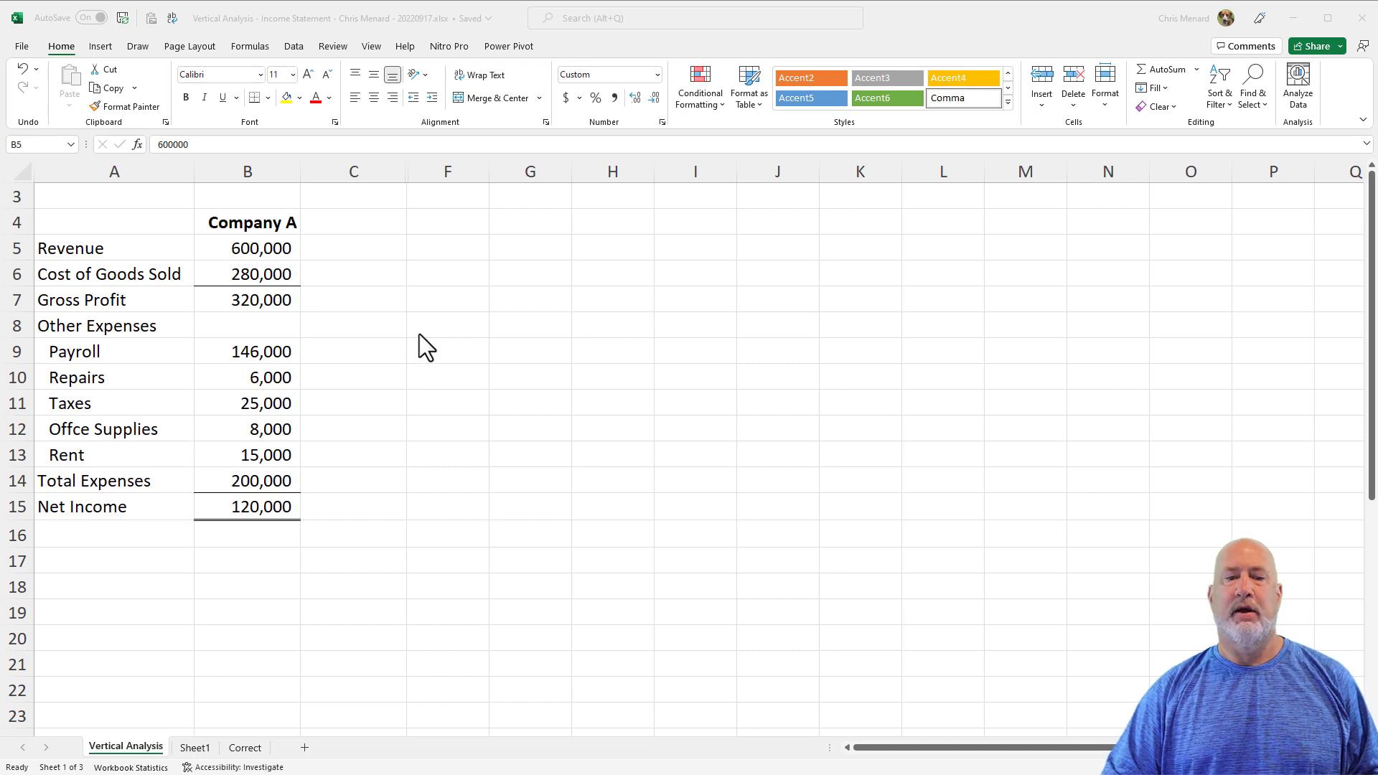
# Step: Open the Go To dialog (Ctrl+G) over the Company A income statement
pyautogui.click(247, 247)
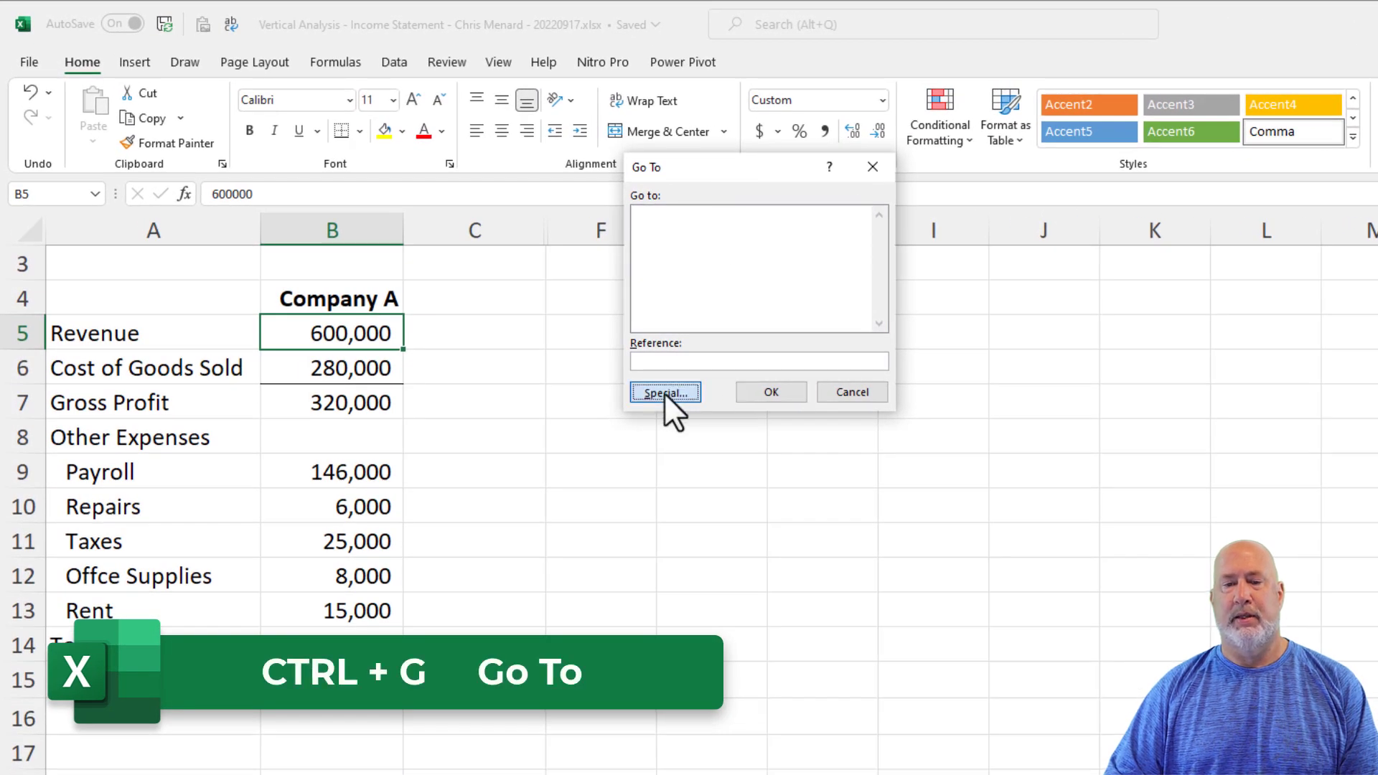
# Step: Use Go To Special > Formulas to highlight formula cells B7, B14 and B15, then deselect
pyautogui.click(666, 392)
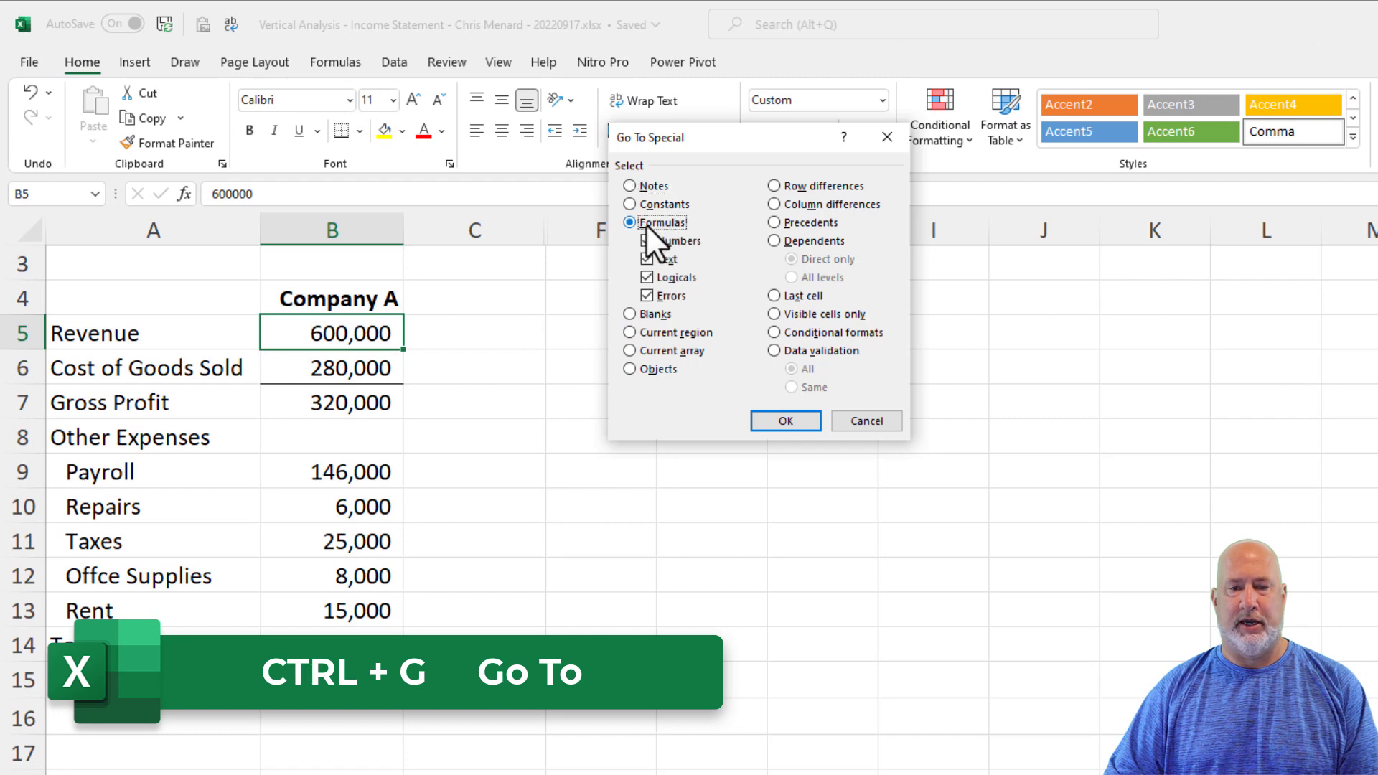
pyautogui.click(785, 421)
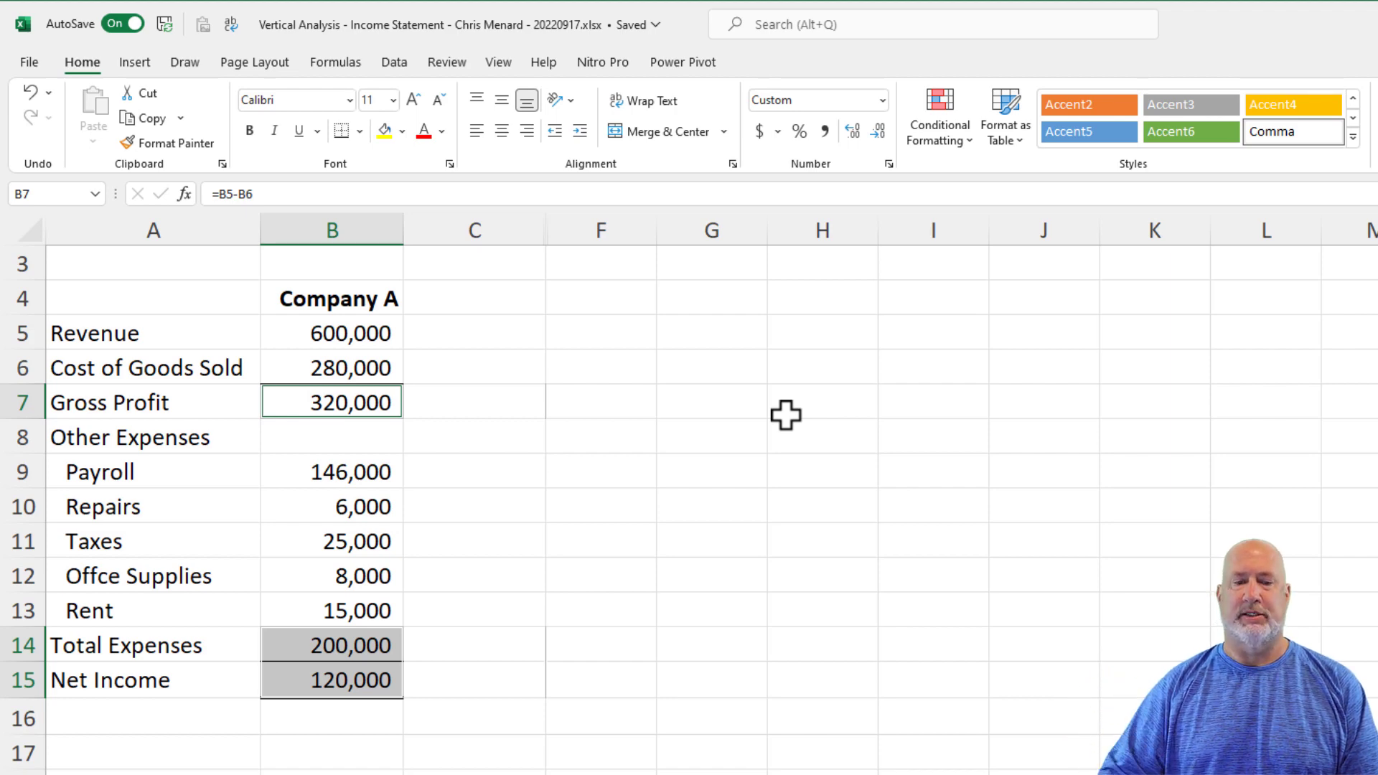
pyautogui.moveTo(433, 450)
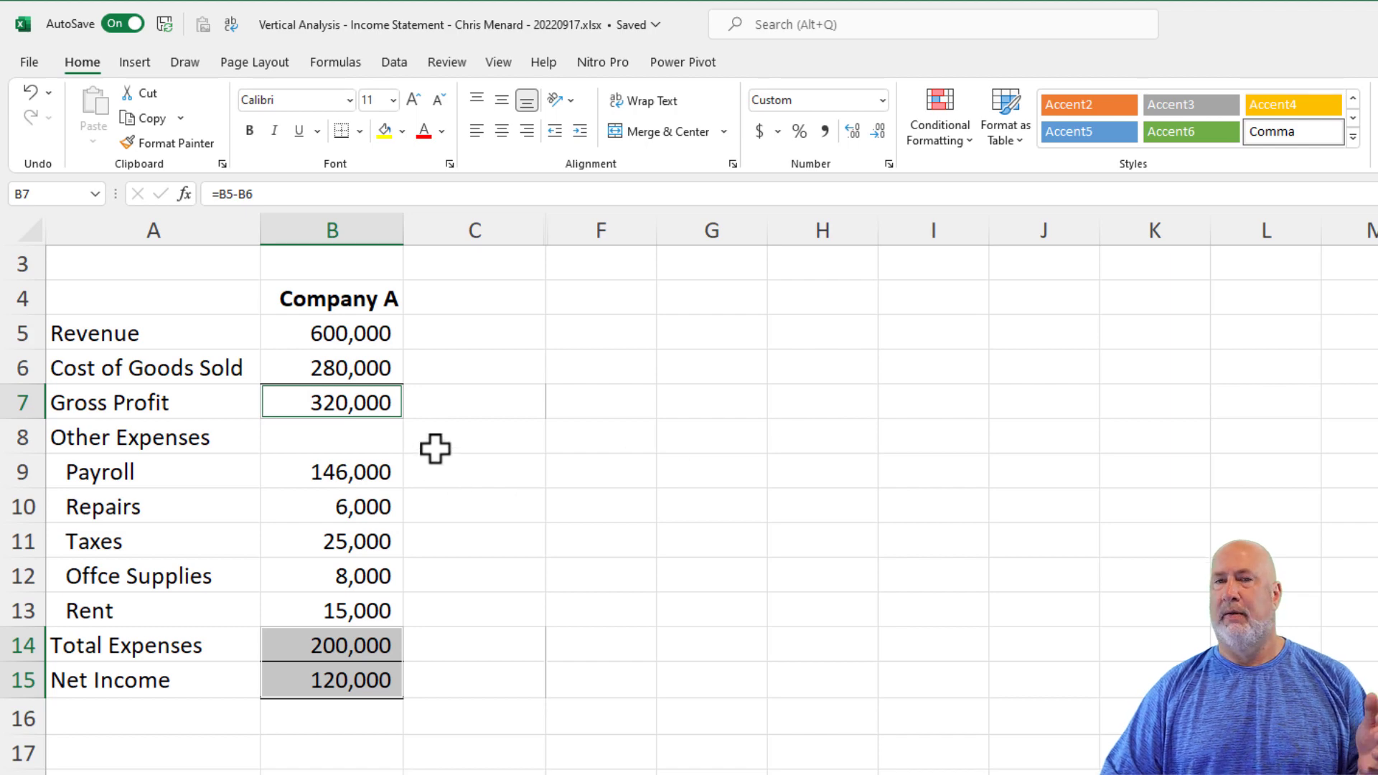
pyautogui.click(331, 437)
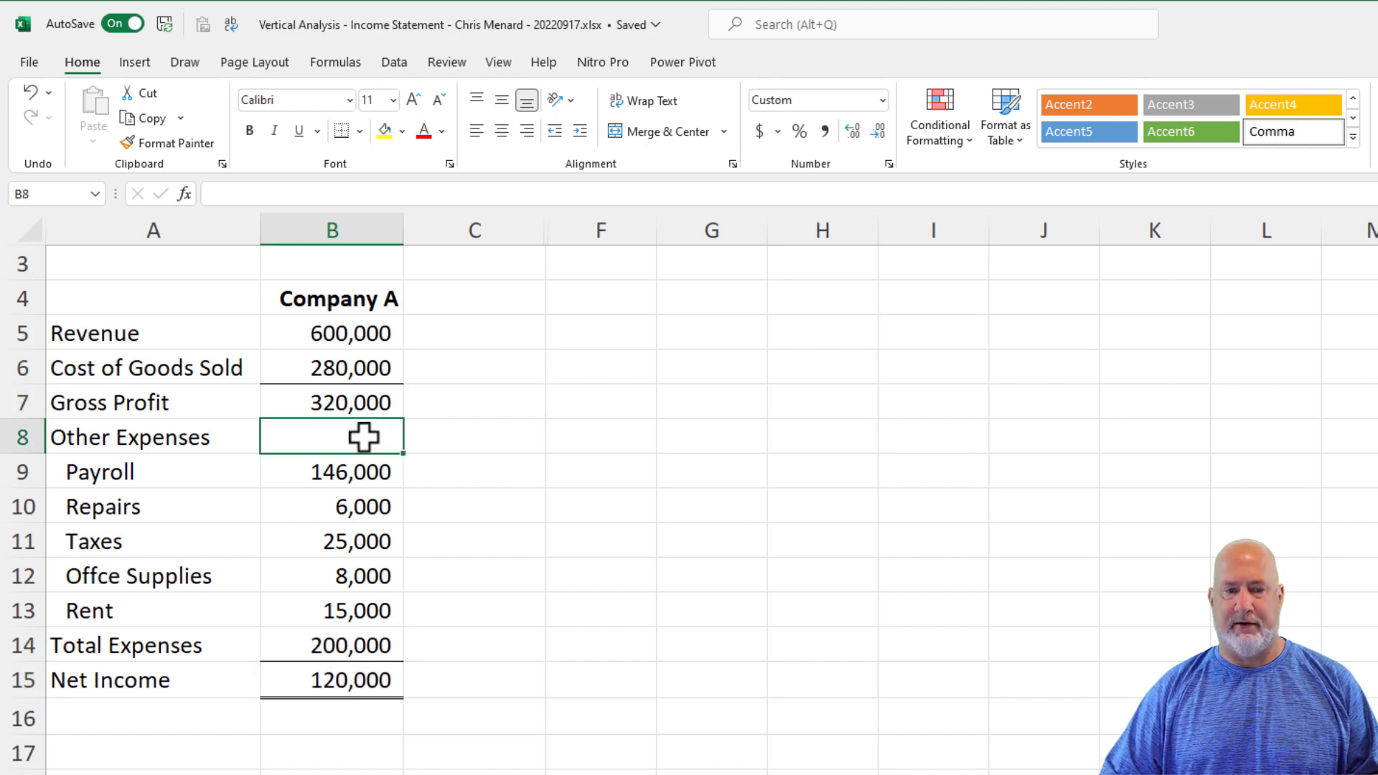
pyautogui.click(331, 402)
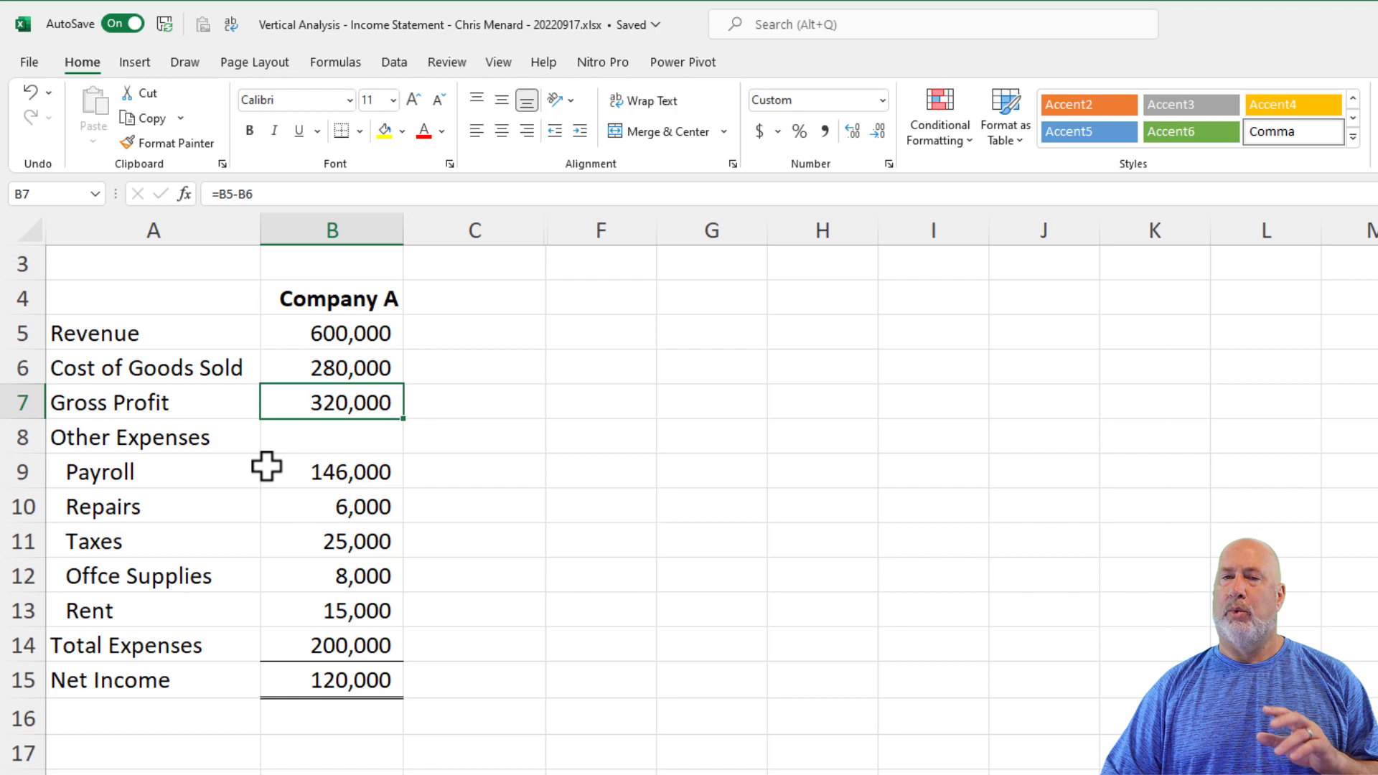
pyautogui.moveTo(238, 473)
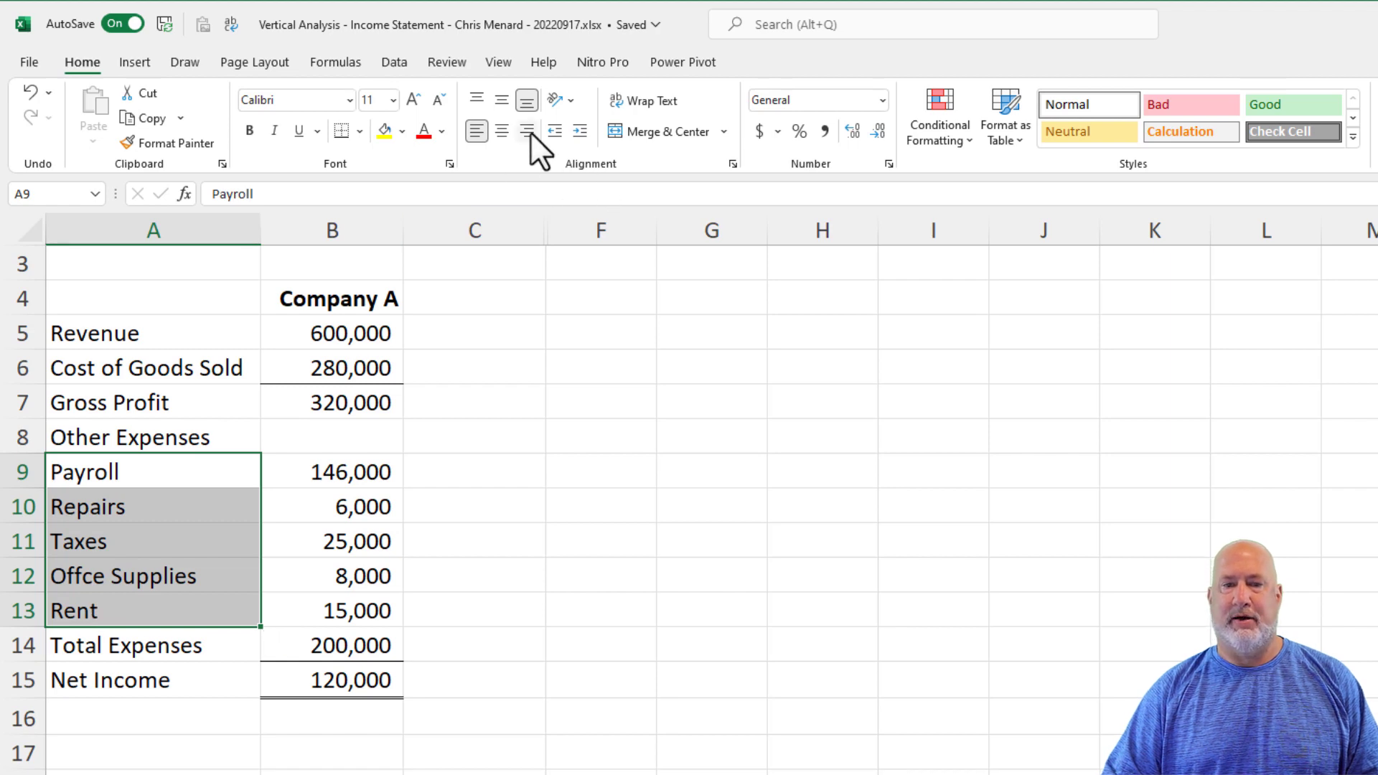
pyautogui.click(579, 130)
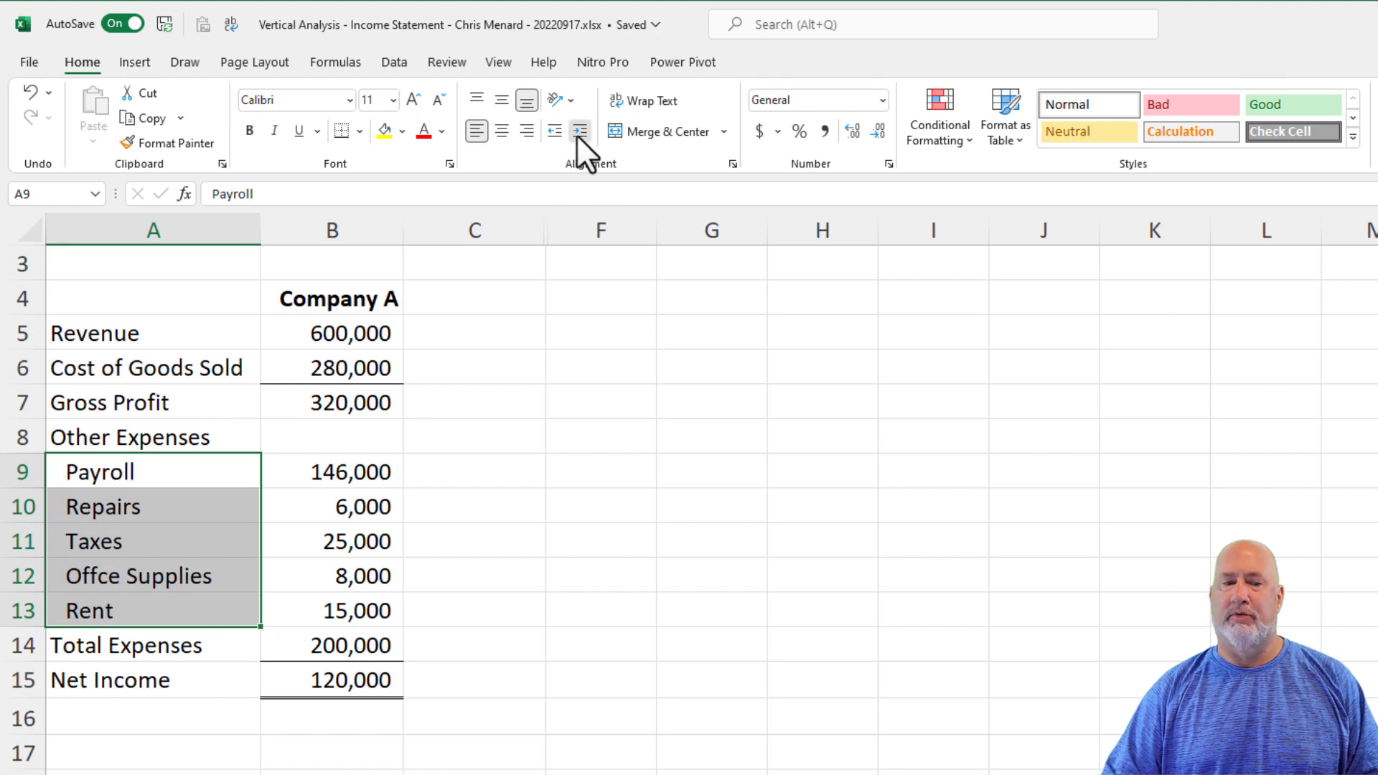
pyautogui.click(578, 132)
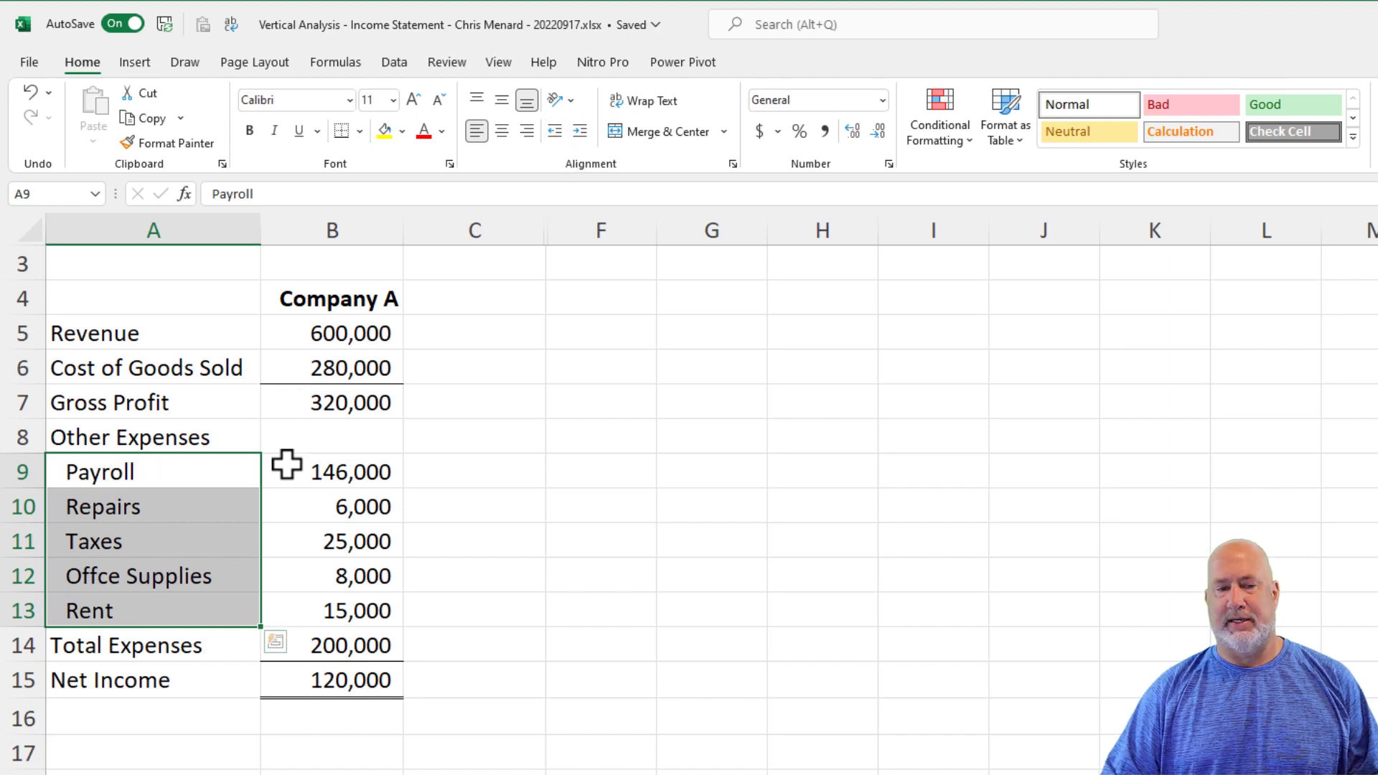
pyautogui.click(345, 471)
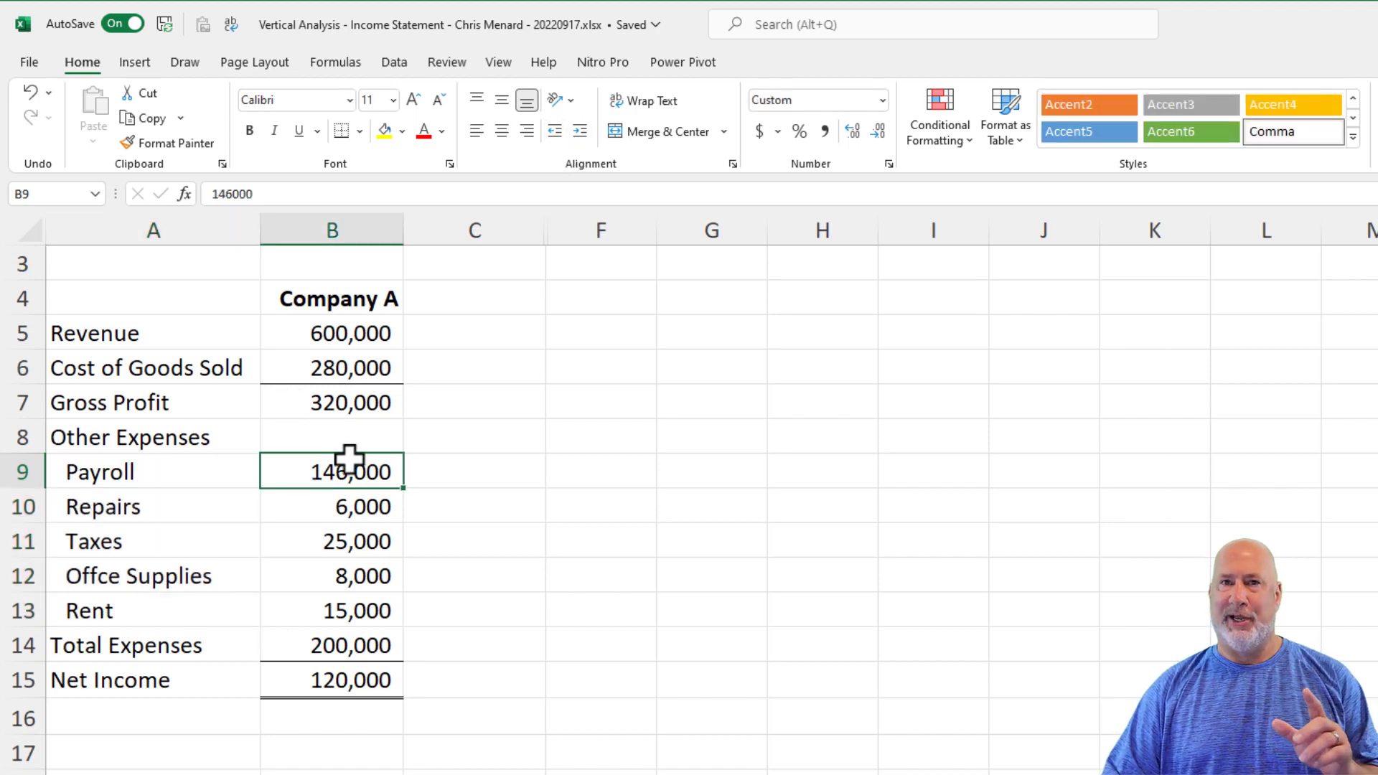
pyautogui.moveTo(485, 358)
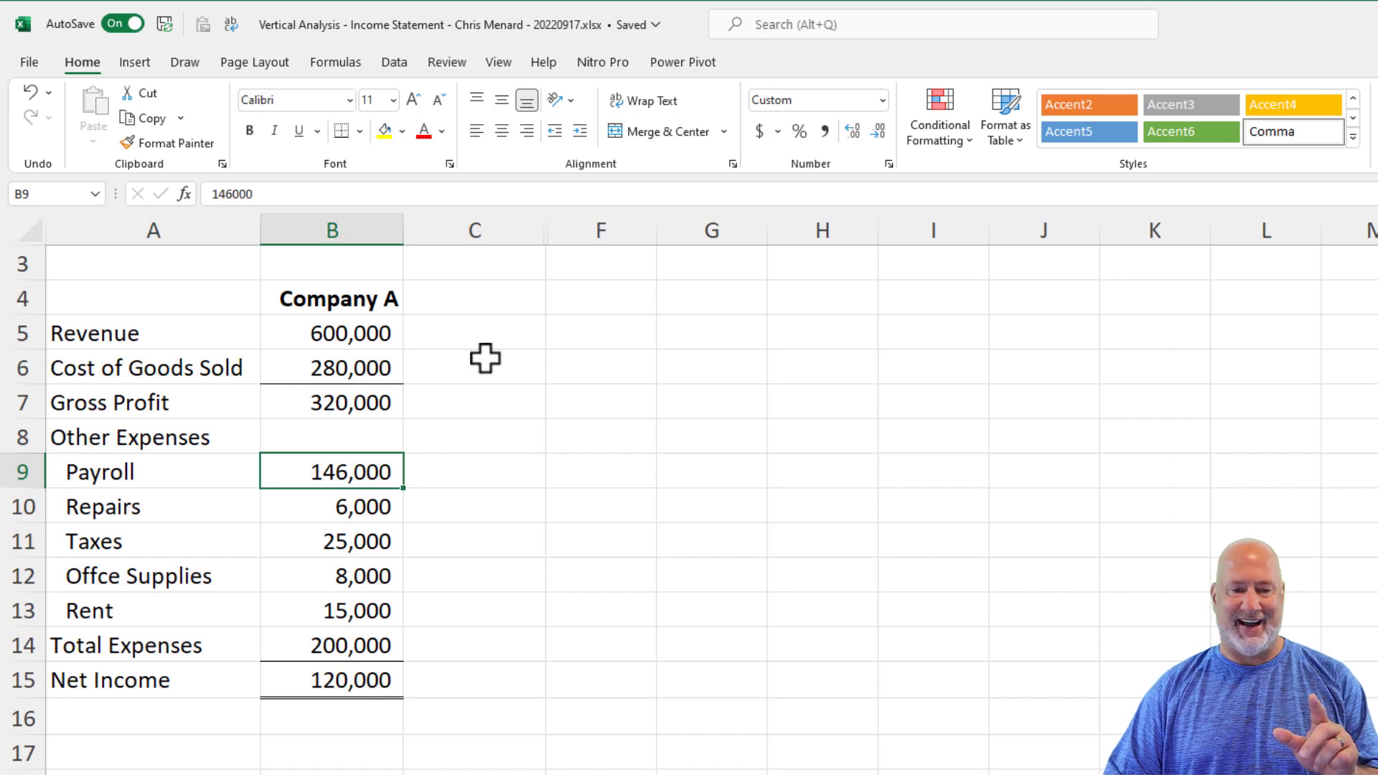
# Step: Enter =B5/B$5 in C5, locking the Revenue row so it shows 1
pyautogui.click(345, 333)
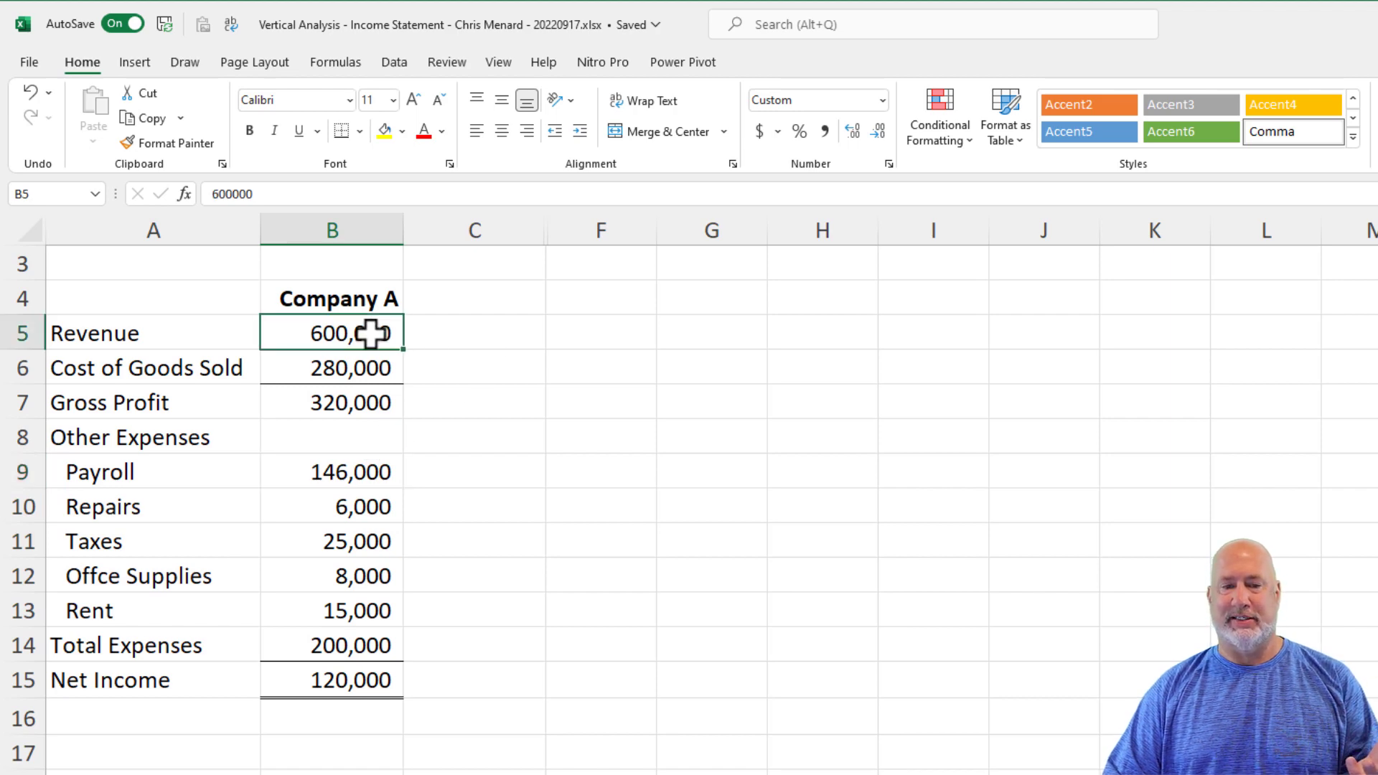
pyautogui.moveTo(463, 331)
pyautogui.write('=')
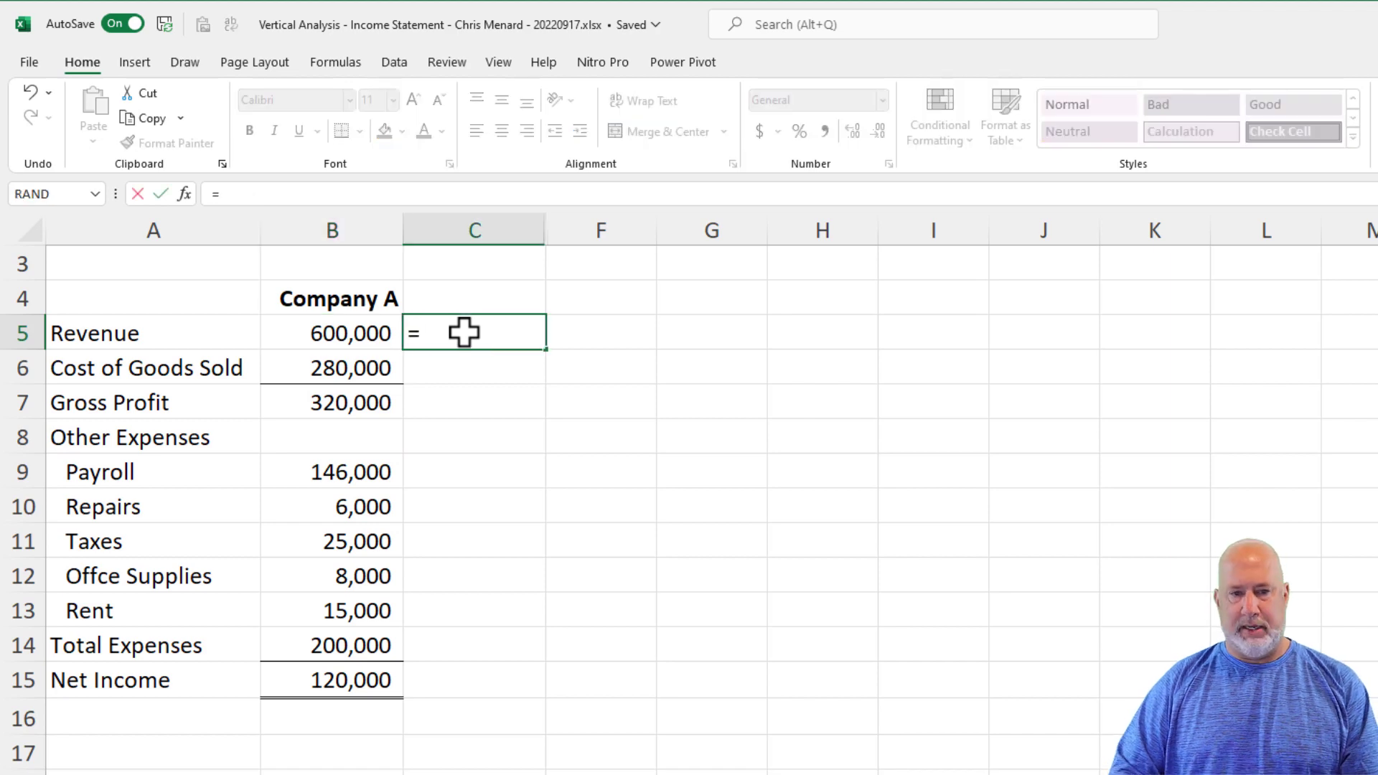
pyautogui.write('B5/b')
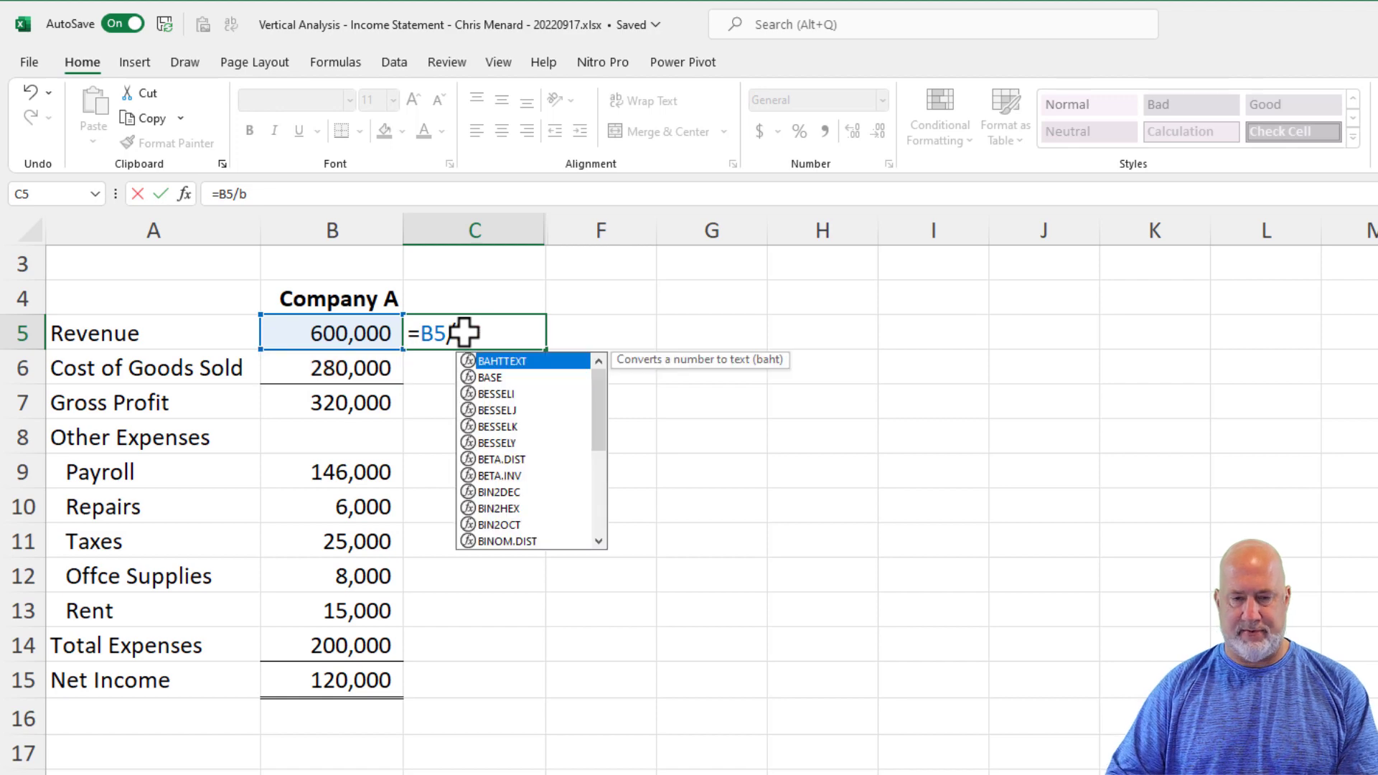
pyautogui.write('b5')
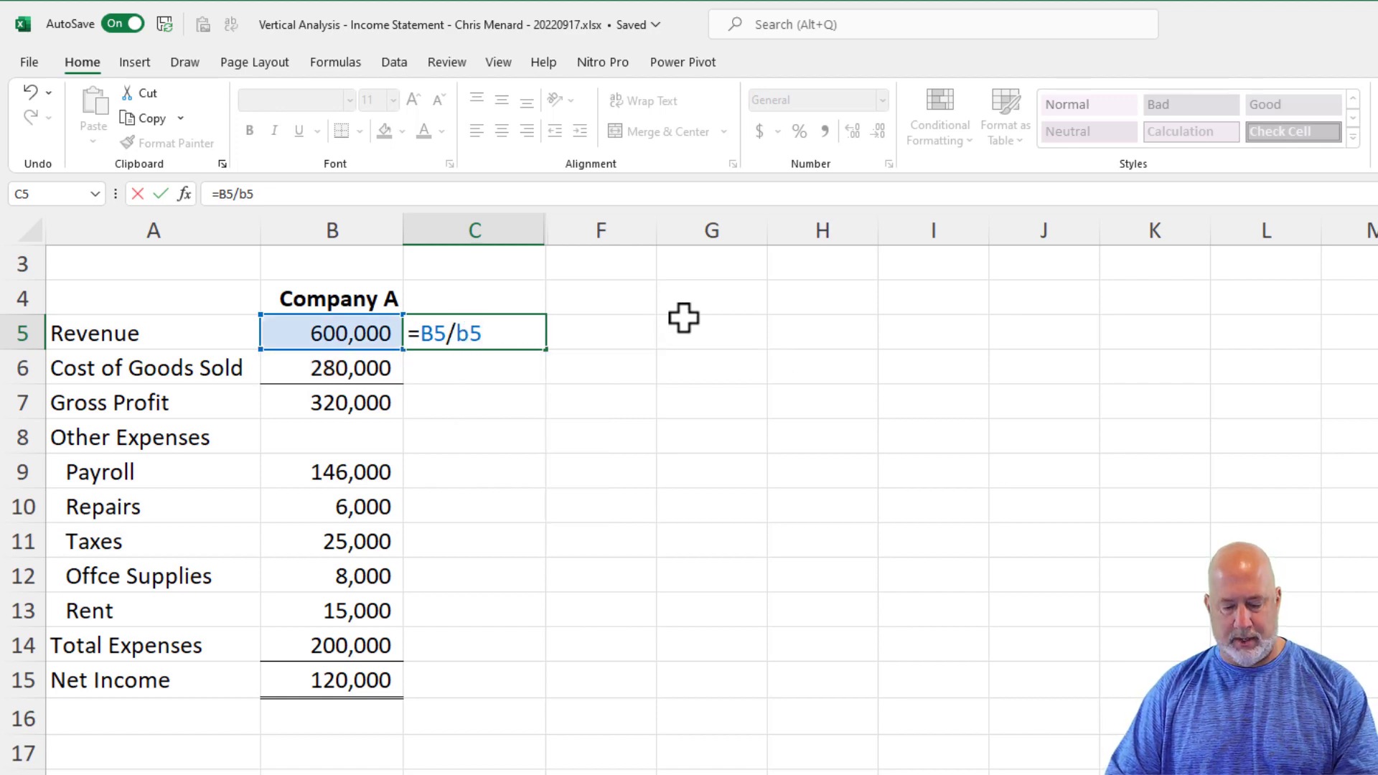
pyautogui.press('F4')
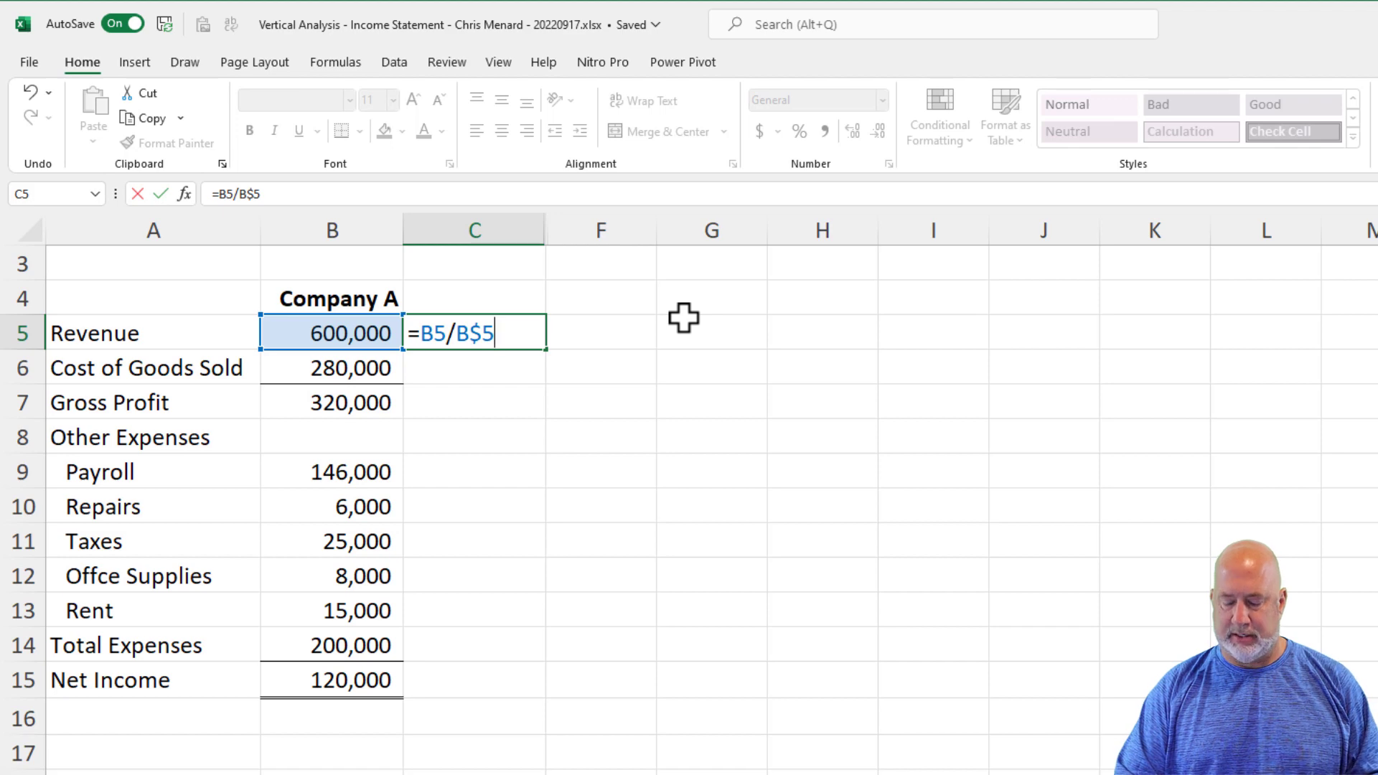
pyautogui.press('Enter')
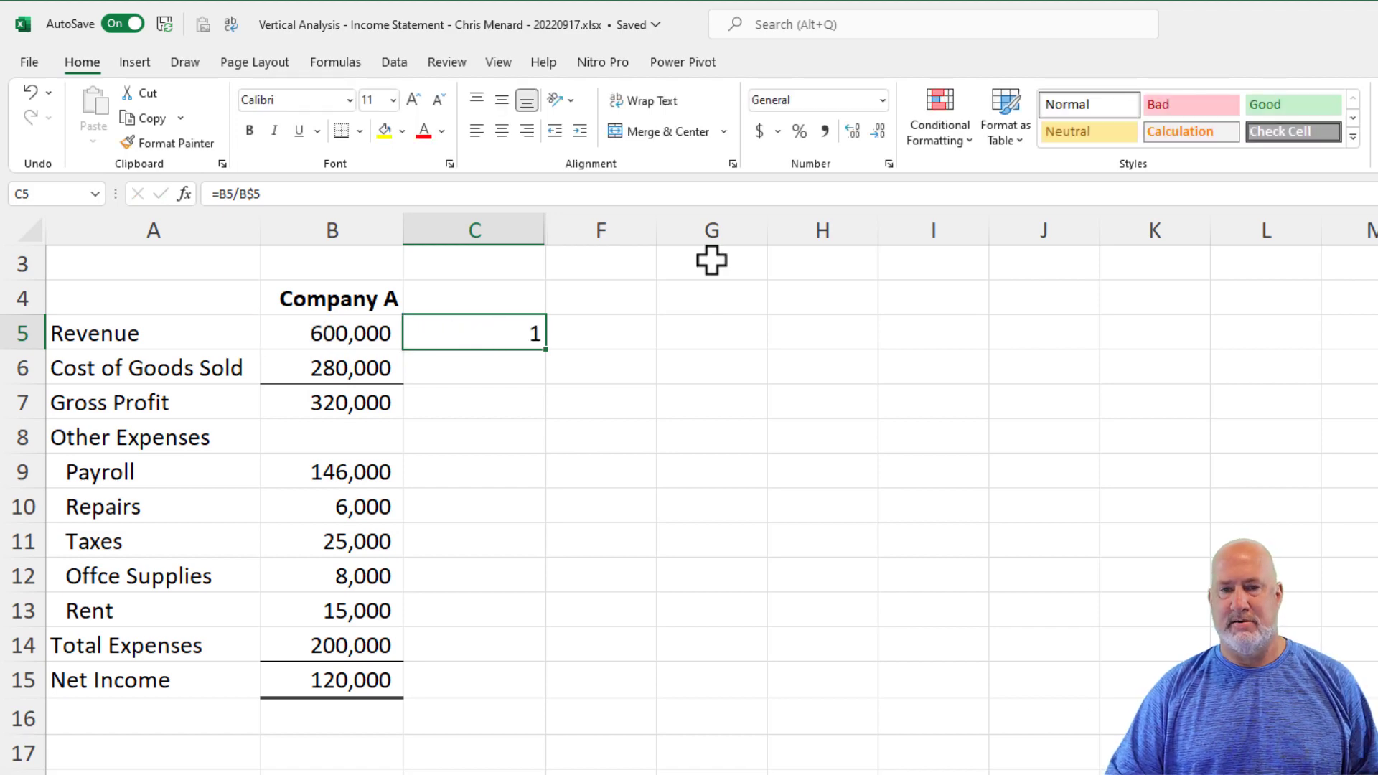
pyautogui.moveTo(547, 358)
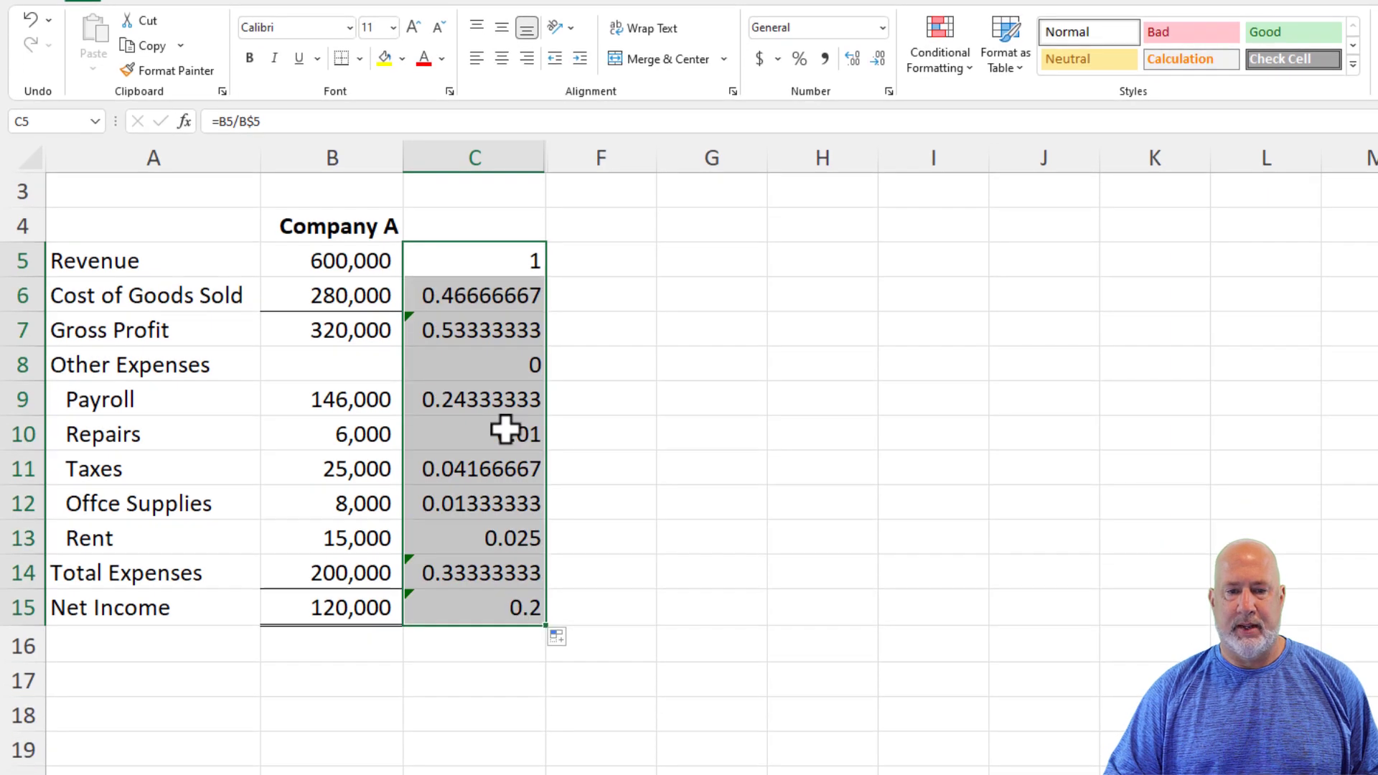
pyautogui.moveTo(498, 363)
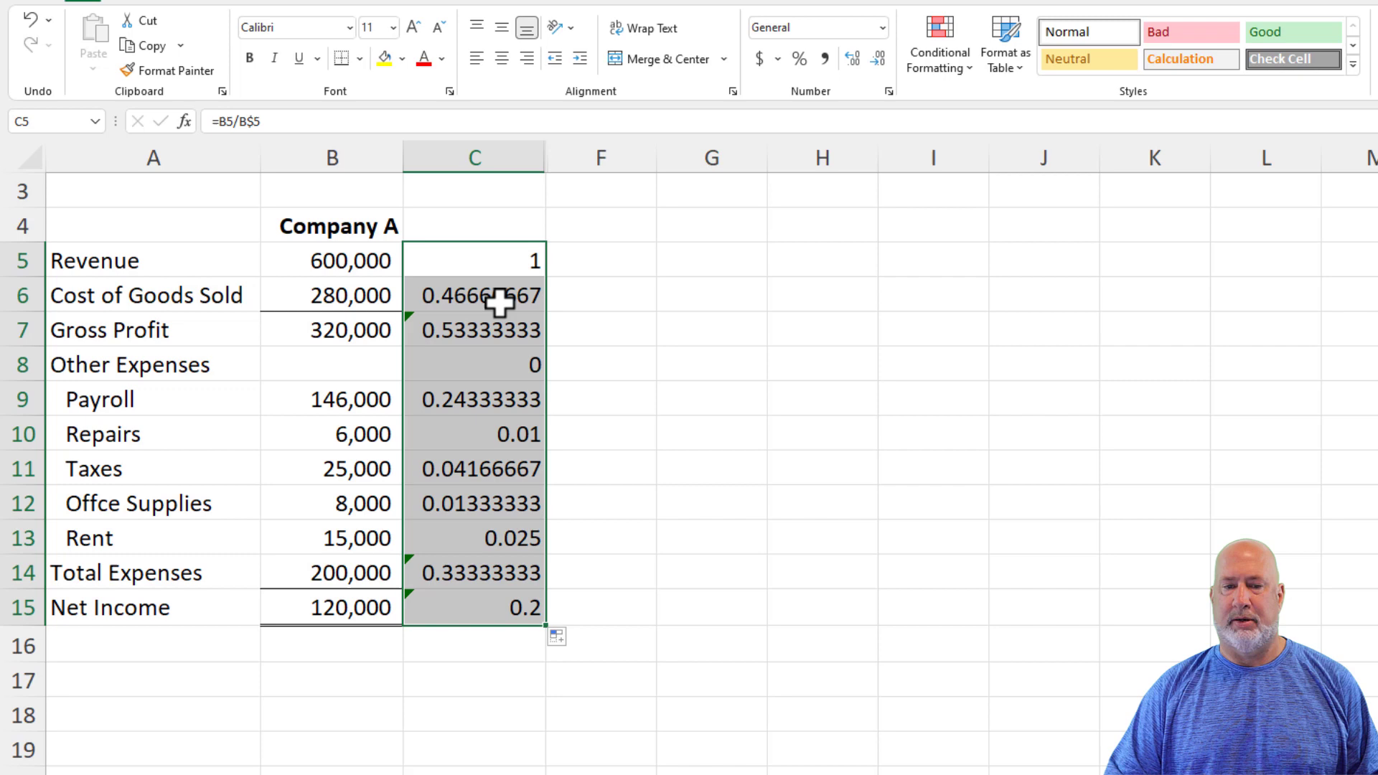
pyautogui.moveTo(495, 259)
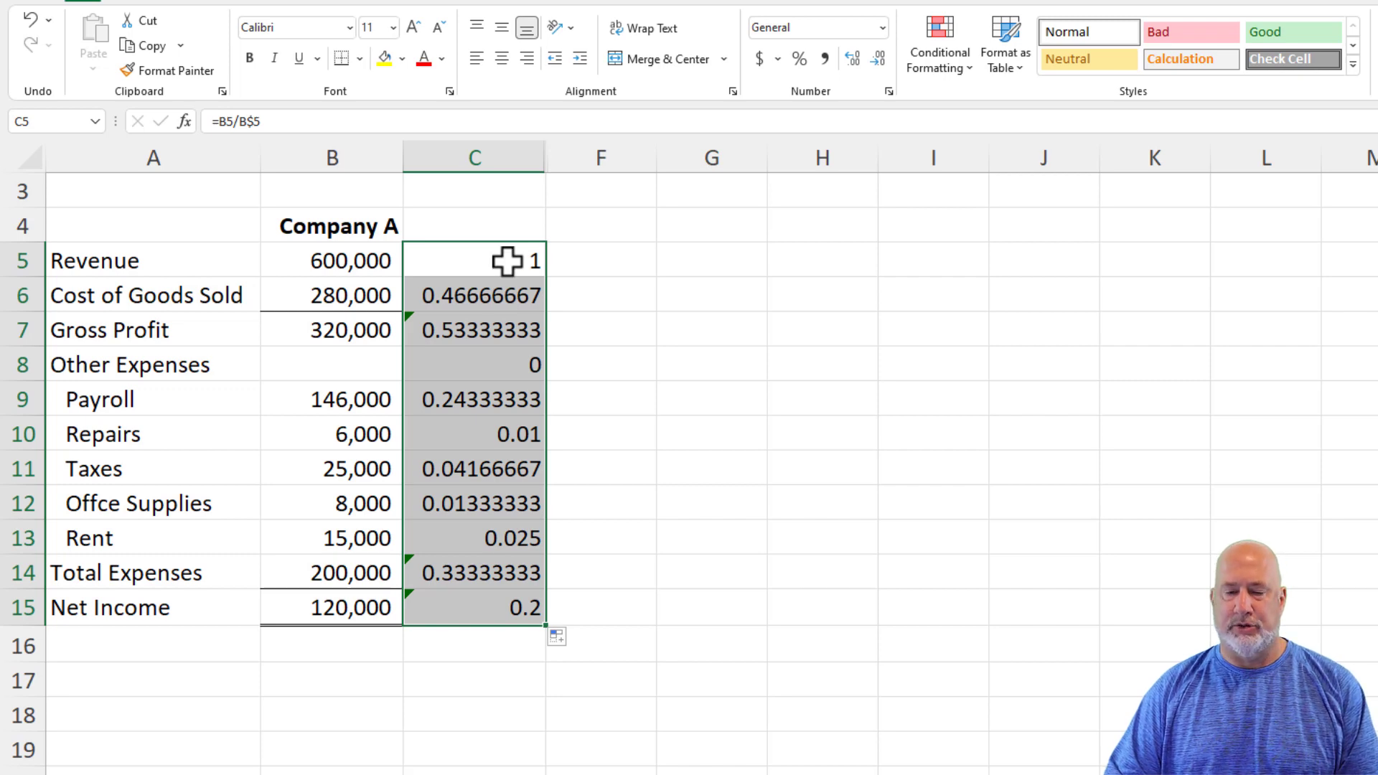
pyautogui.click(474, 364)
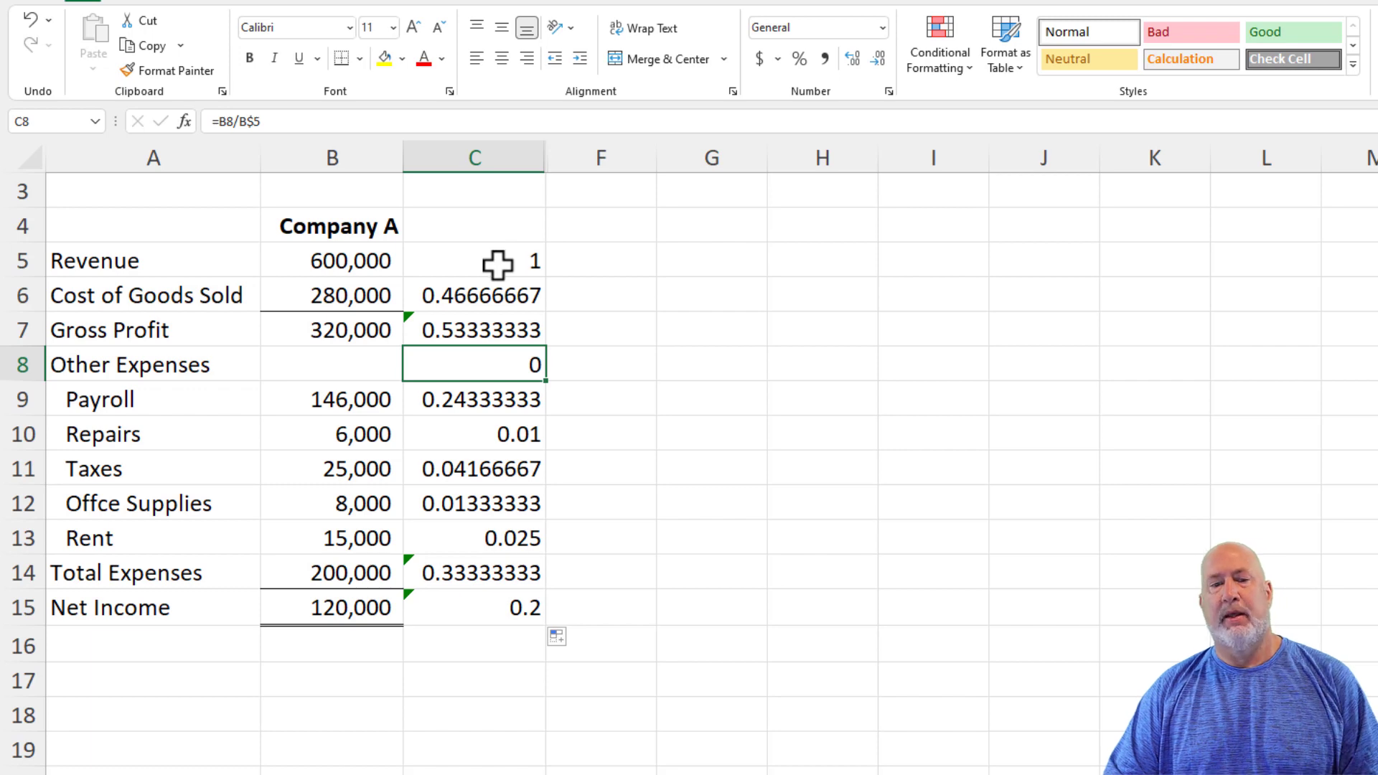
pyautogui.moveTo(473, 260); pyautogui.dragTo(473, 608)
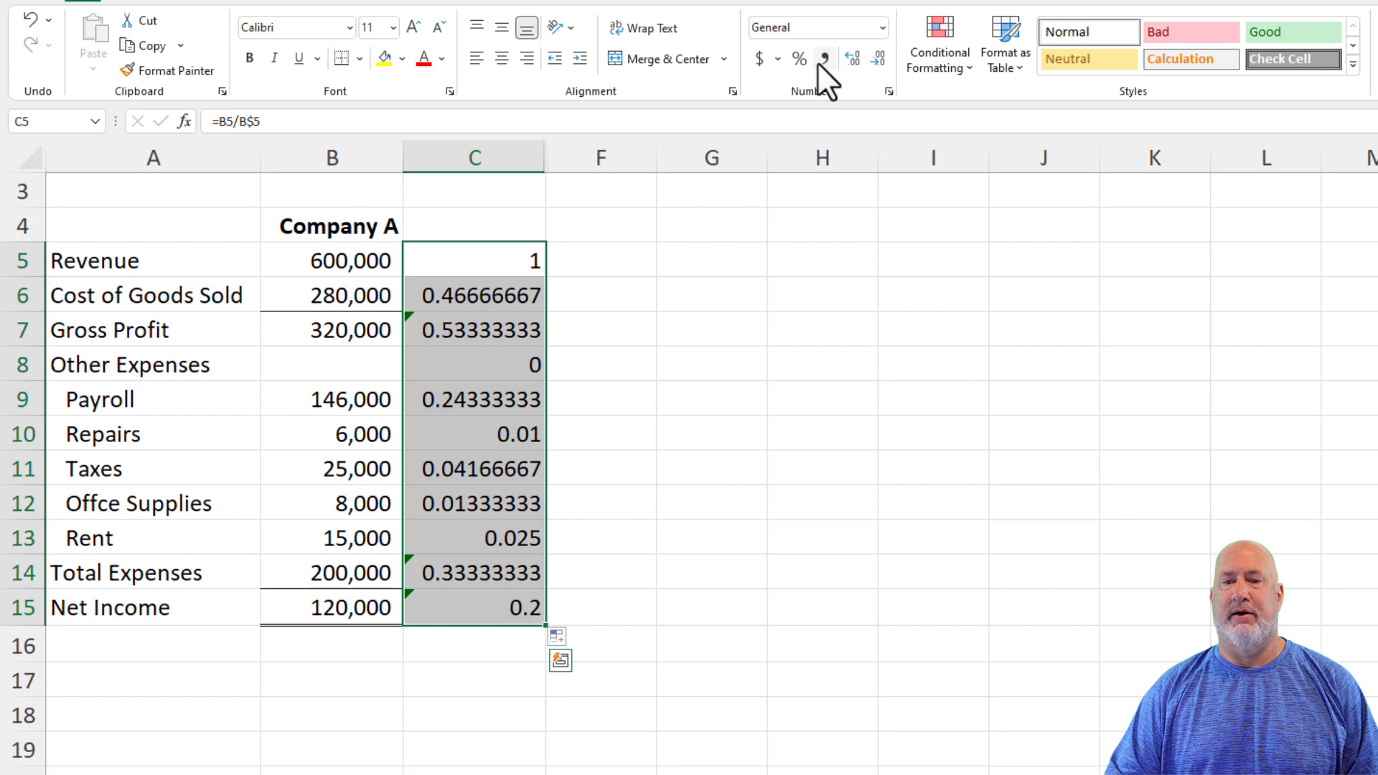
pyautogui.click(798, 59)
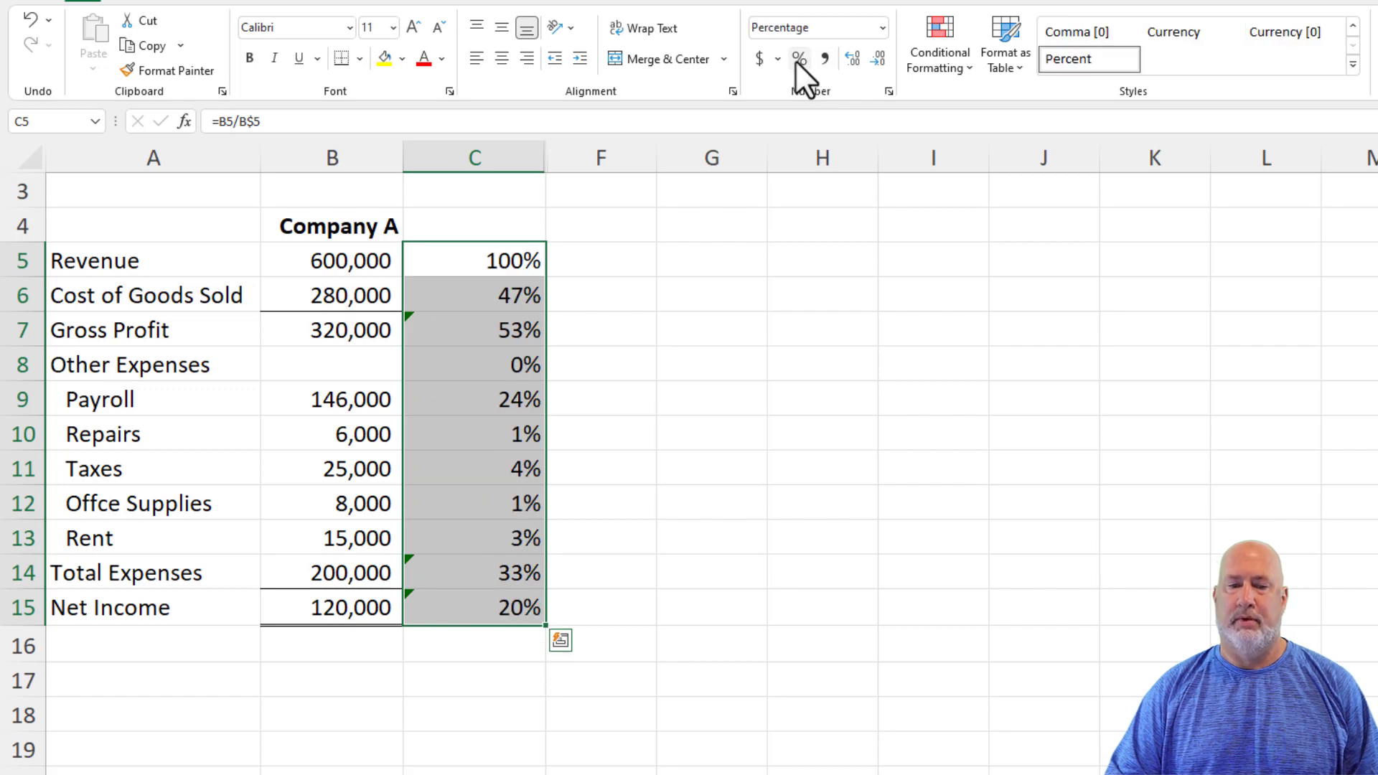
pyautogui.click(475, 362)
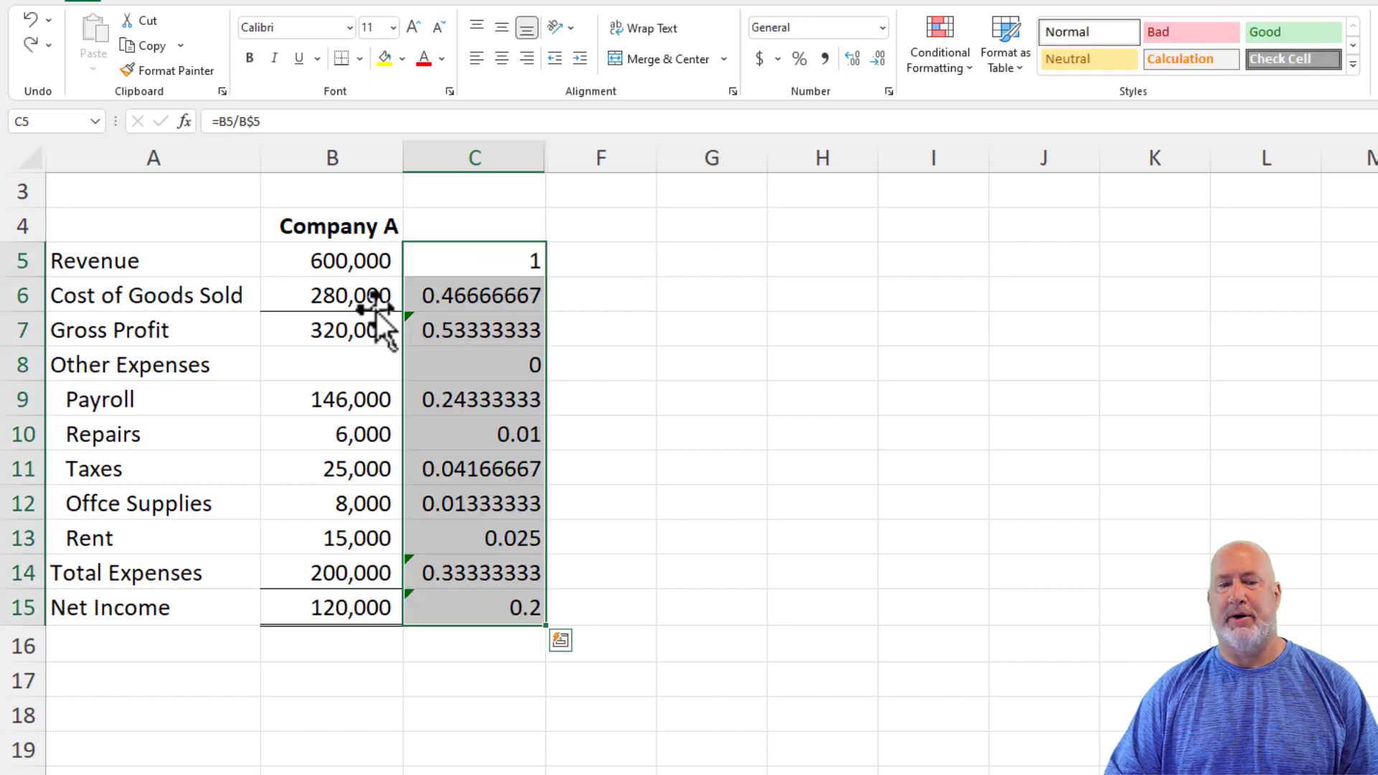
# Step: Paste B5:B15's formats onto C5:C15 and apply Percent Style to the ratios
pyautogui.click(349, 573)
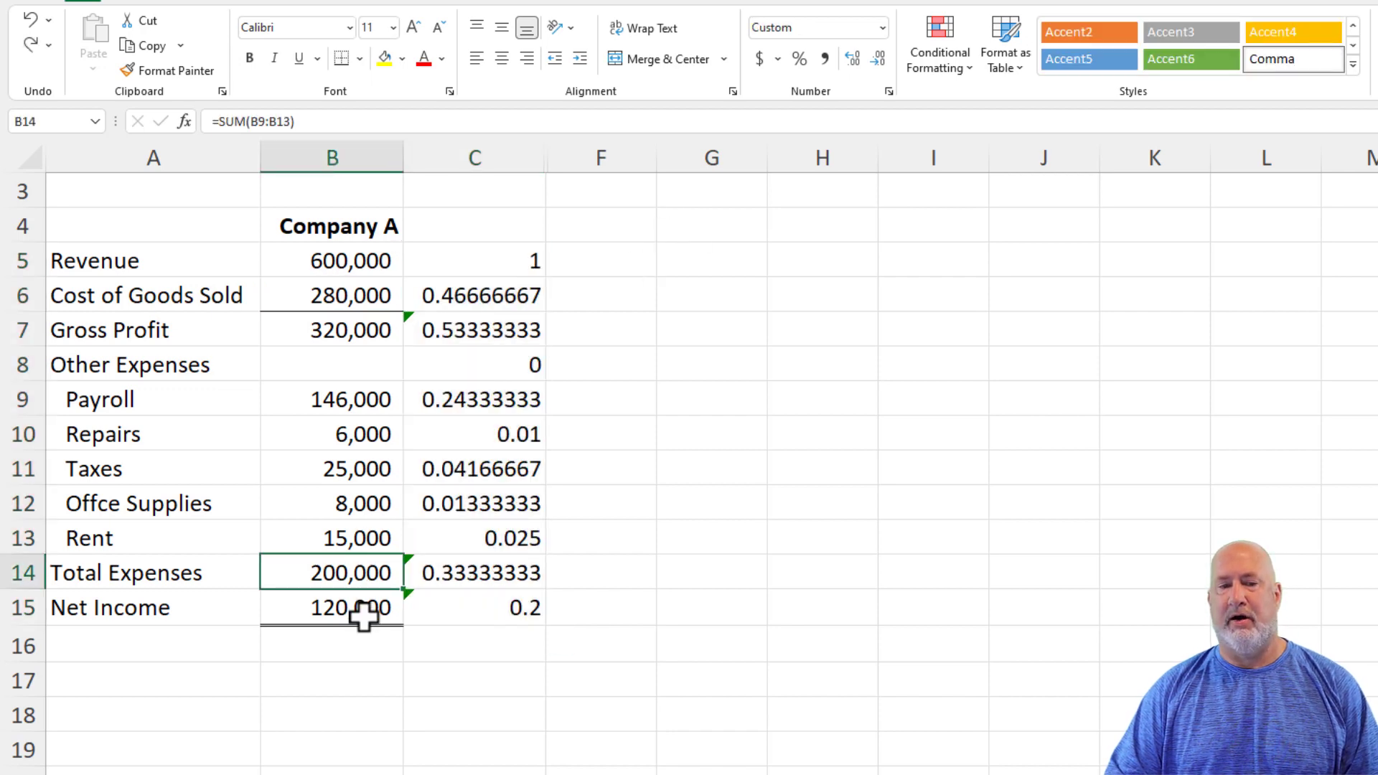
pyautogui.click(331, 608)
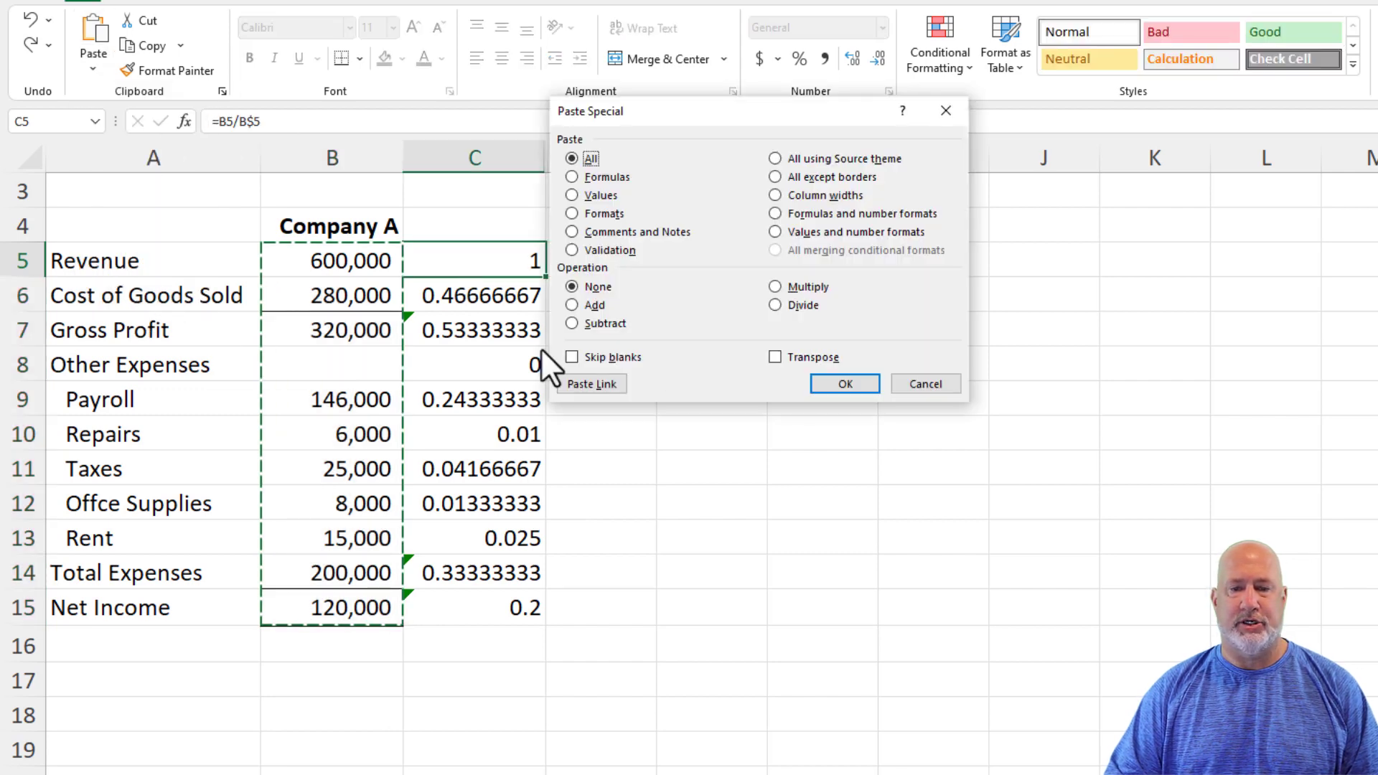
pyautogui.click(571, 213)
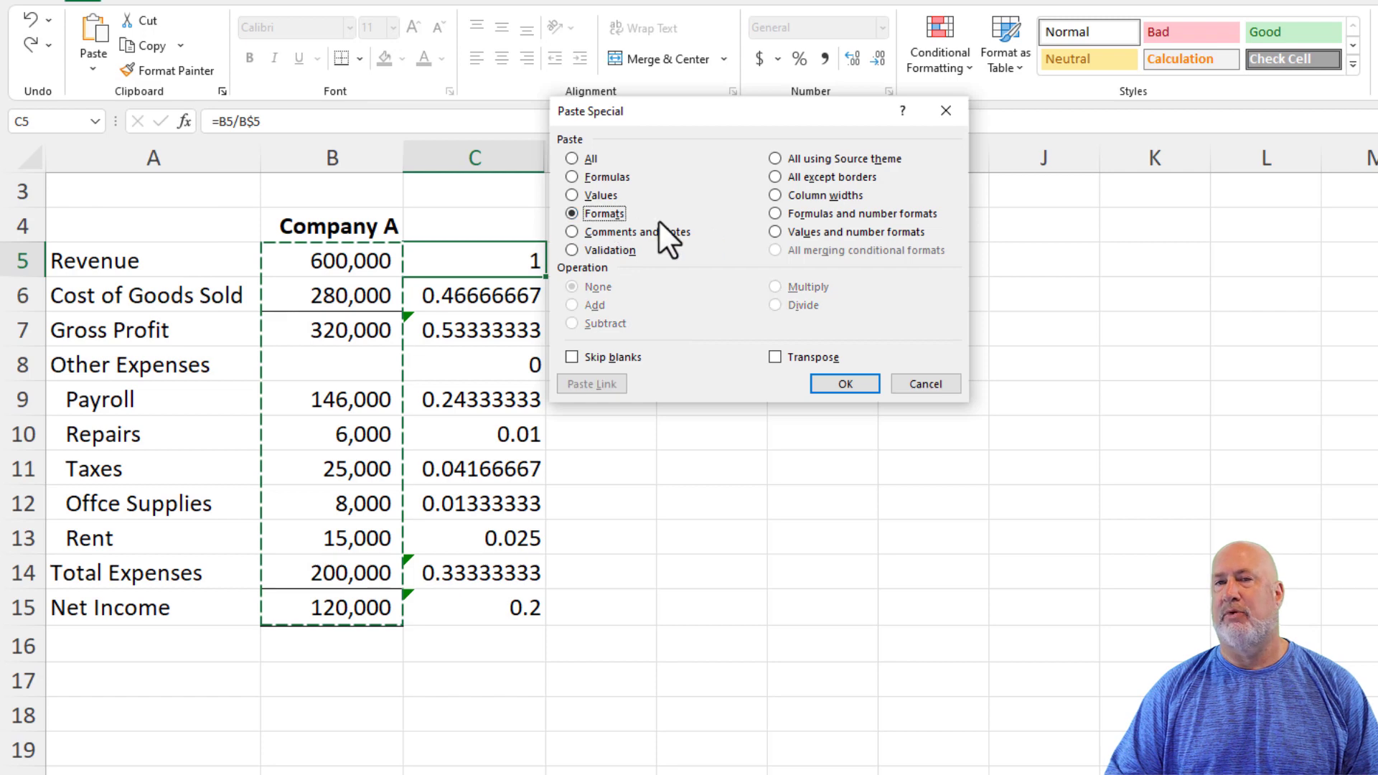
pyautogui.click(845, 383)
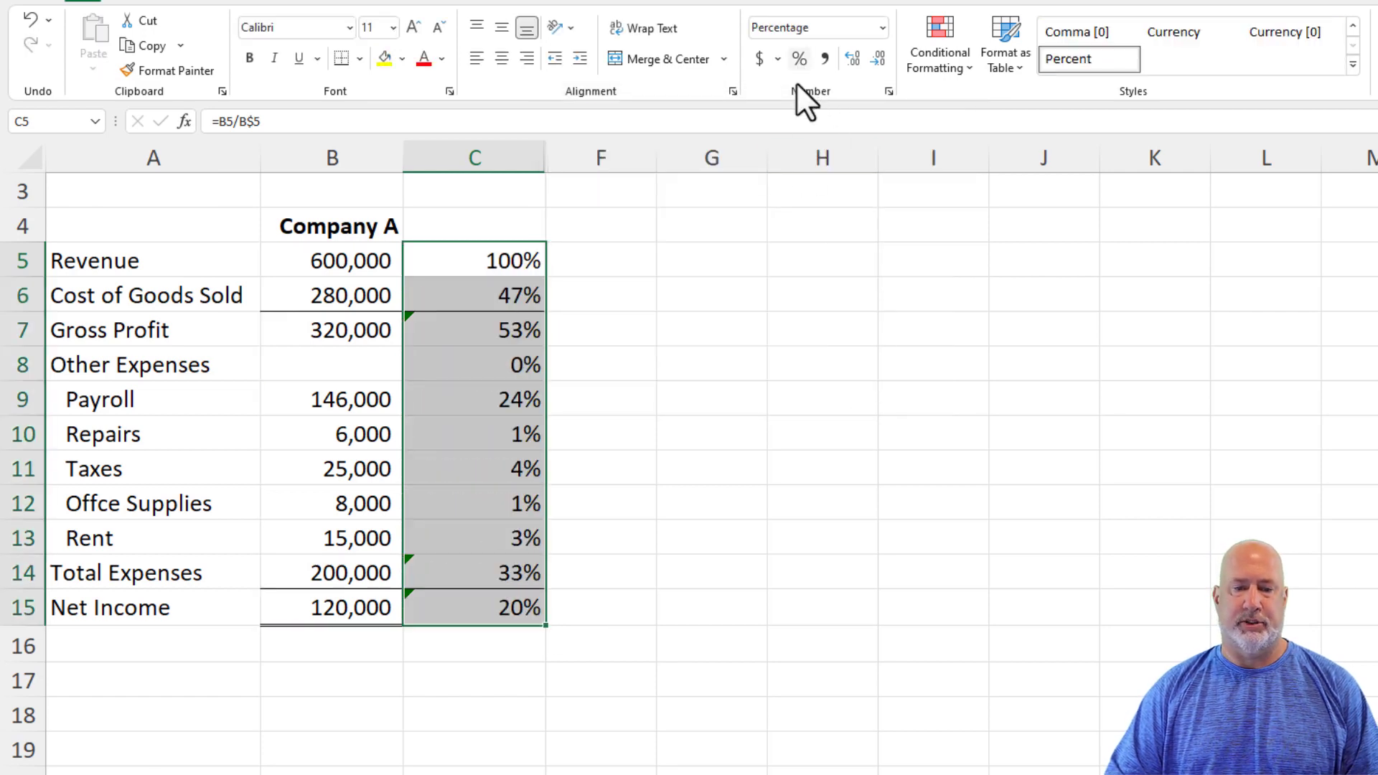
pyautogui.click(475, 363)
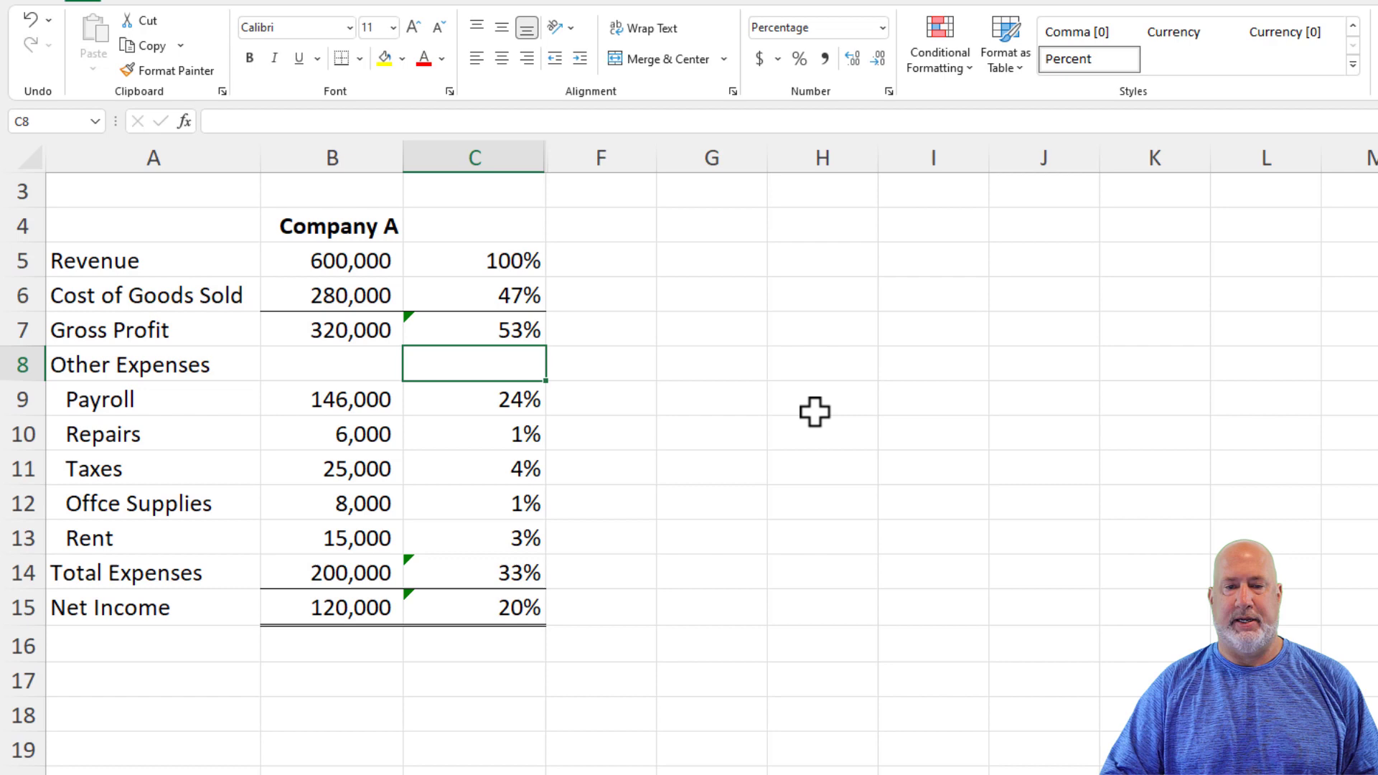
# Step: Unhide Company B columns D:E and review the C5 formula =B5/B$5
pyautogui.moveTo(475, 156); pyautogui.dragTo(822, 157)
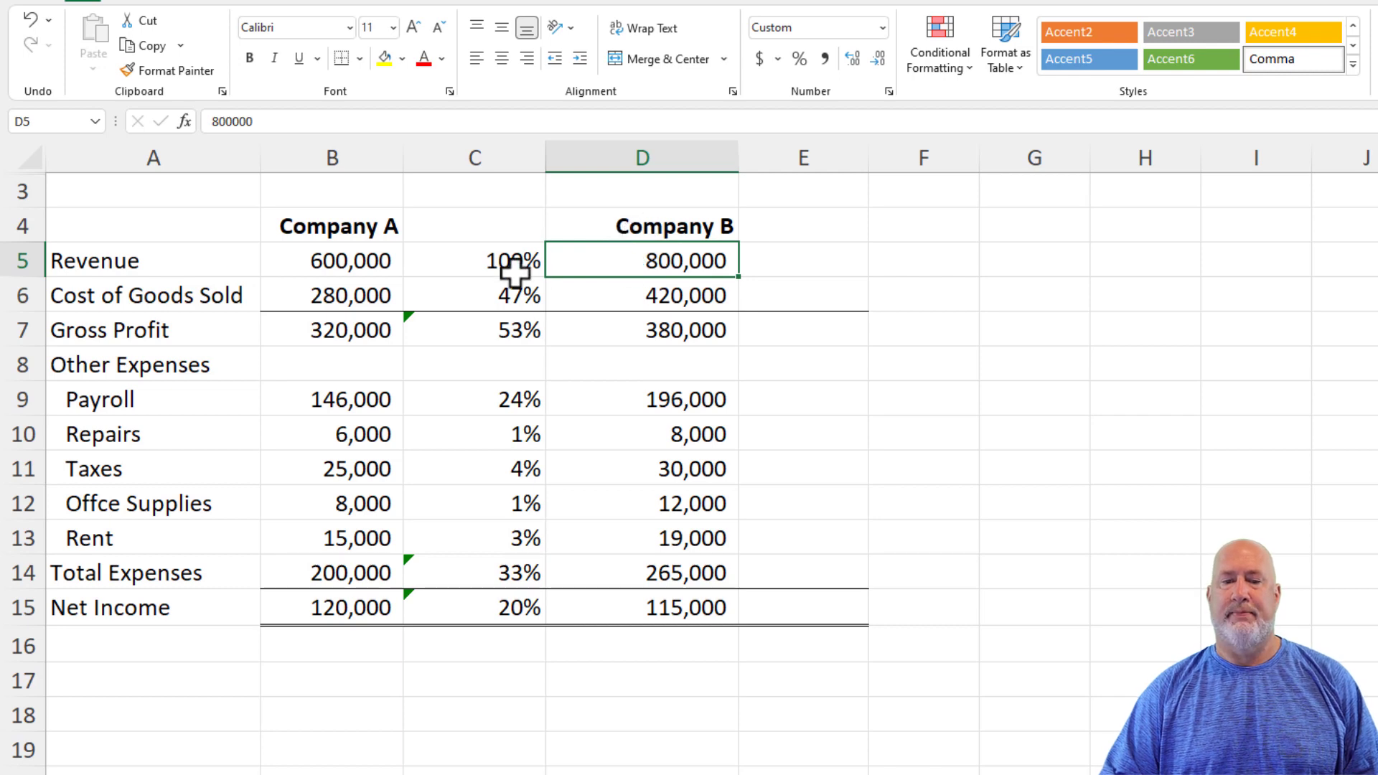
pyautogui.click(475, 262)
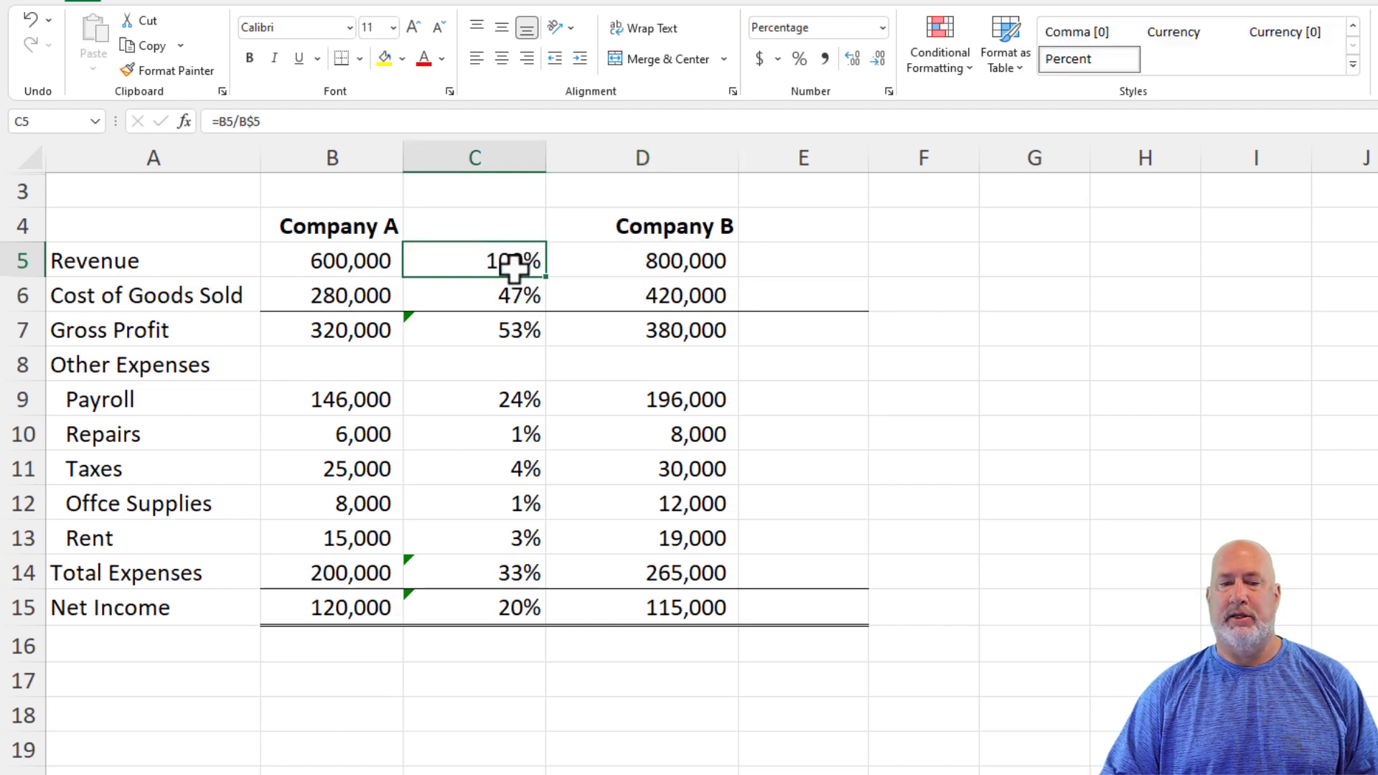
pyautogui.doubleClick(474, 261)
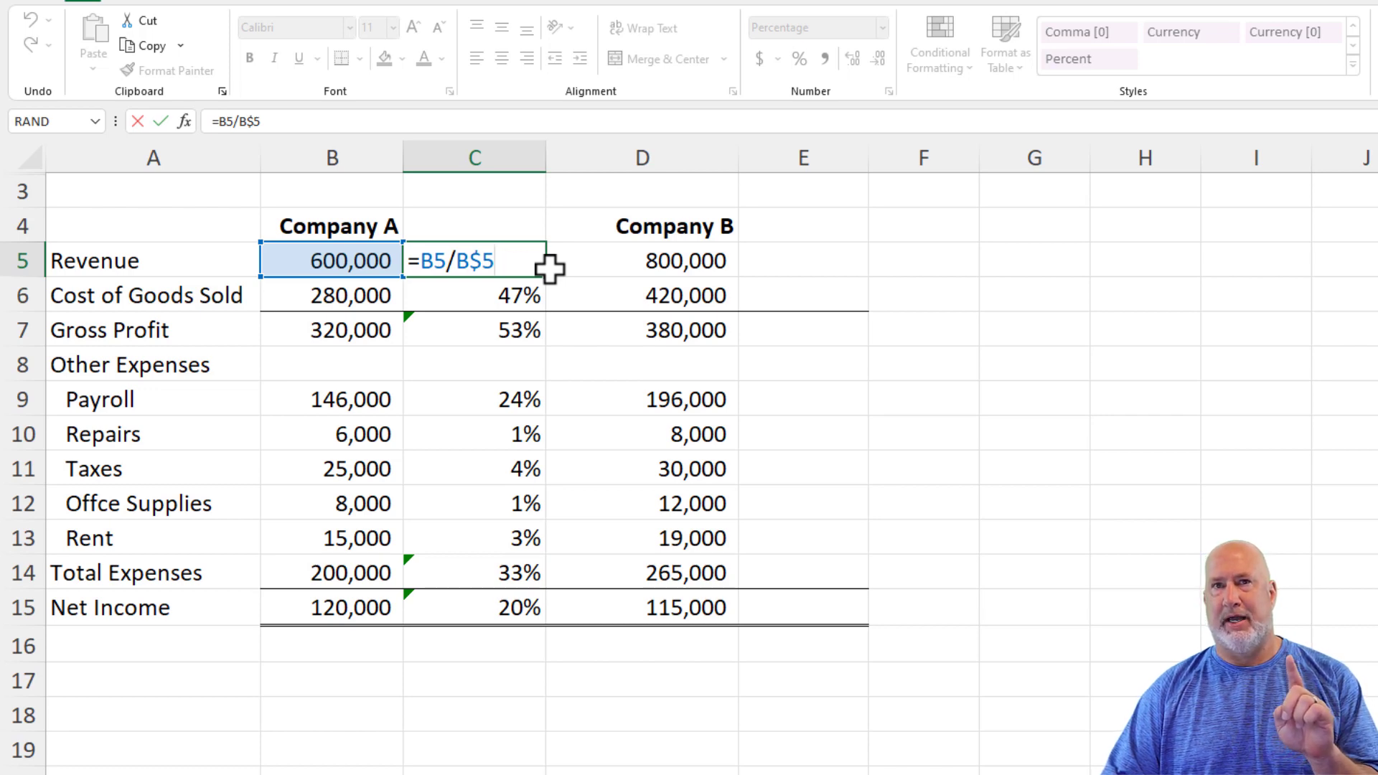
pyautogui.press('Enter')
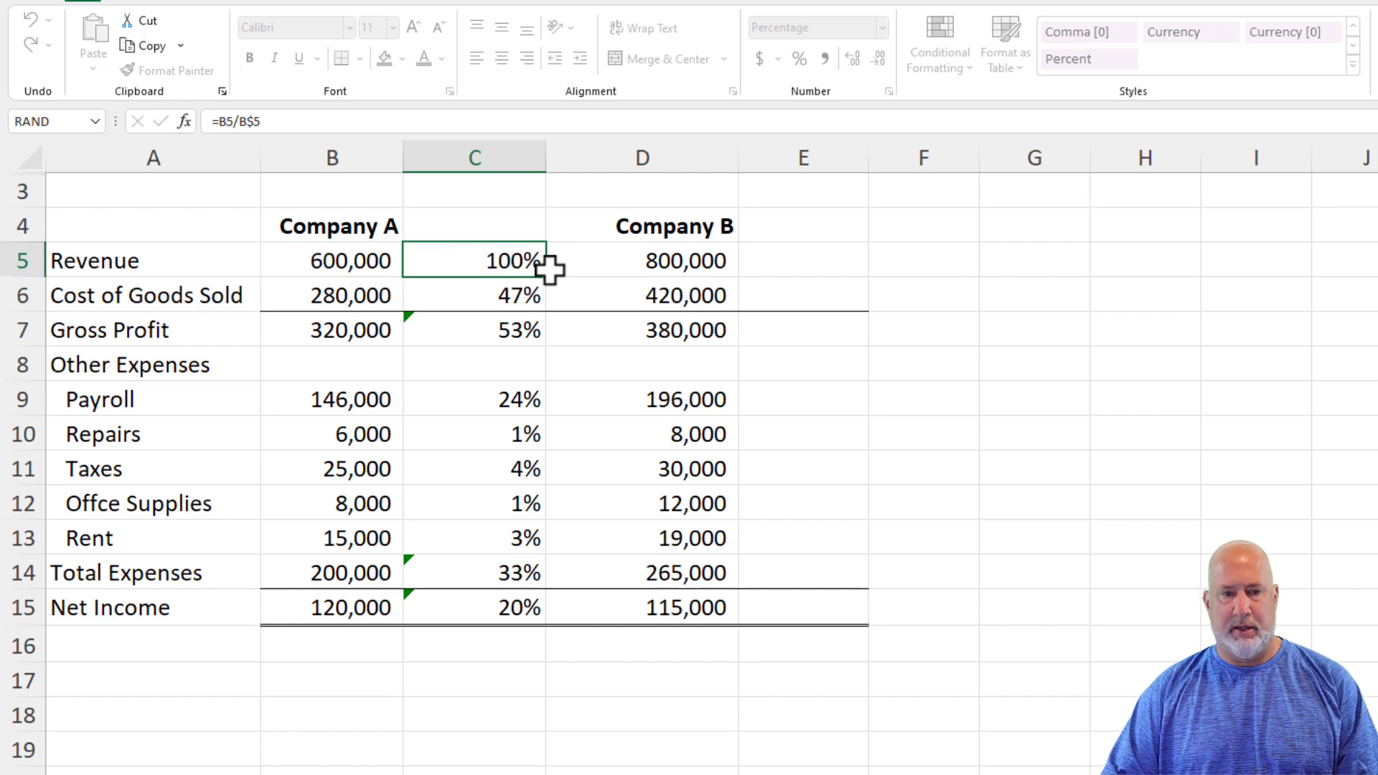
# Step: Paste the C5:C15 percentages into E5 and confirm E5 reads =D5/D$5
pyautogui.moveTo(475, 260); pyautogui.dragTo(474, 607)
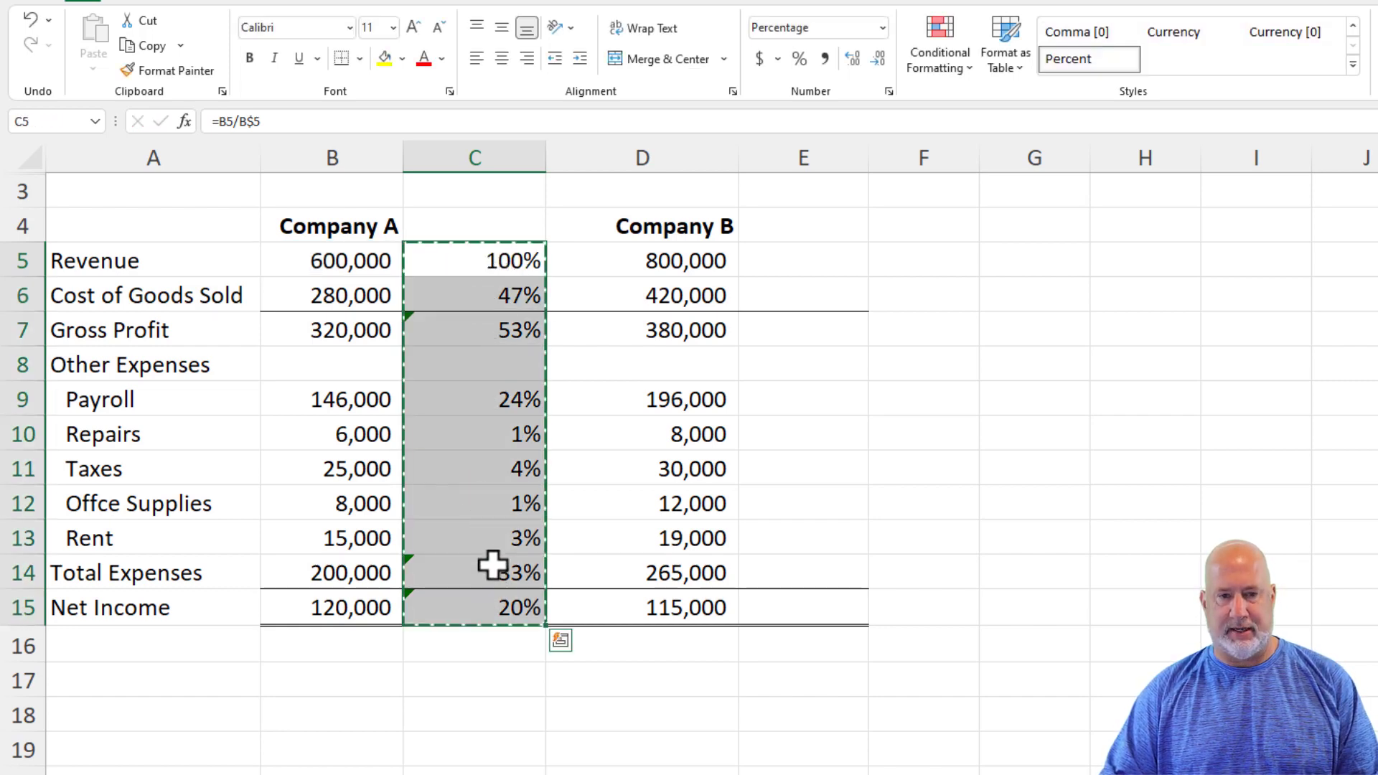
pyautogui.click(803, 260)
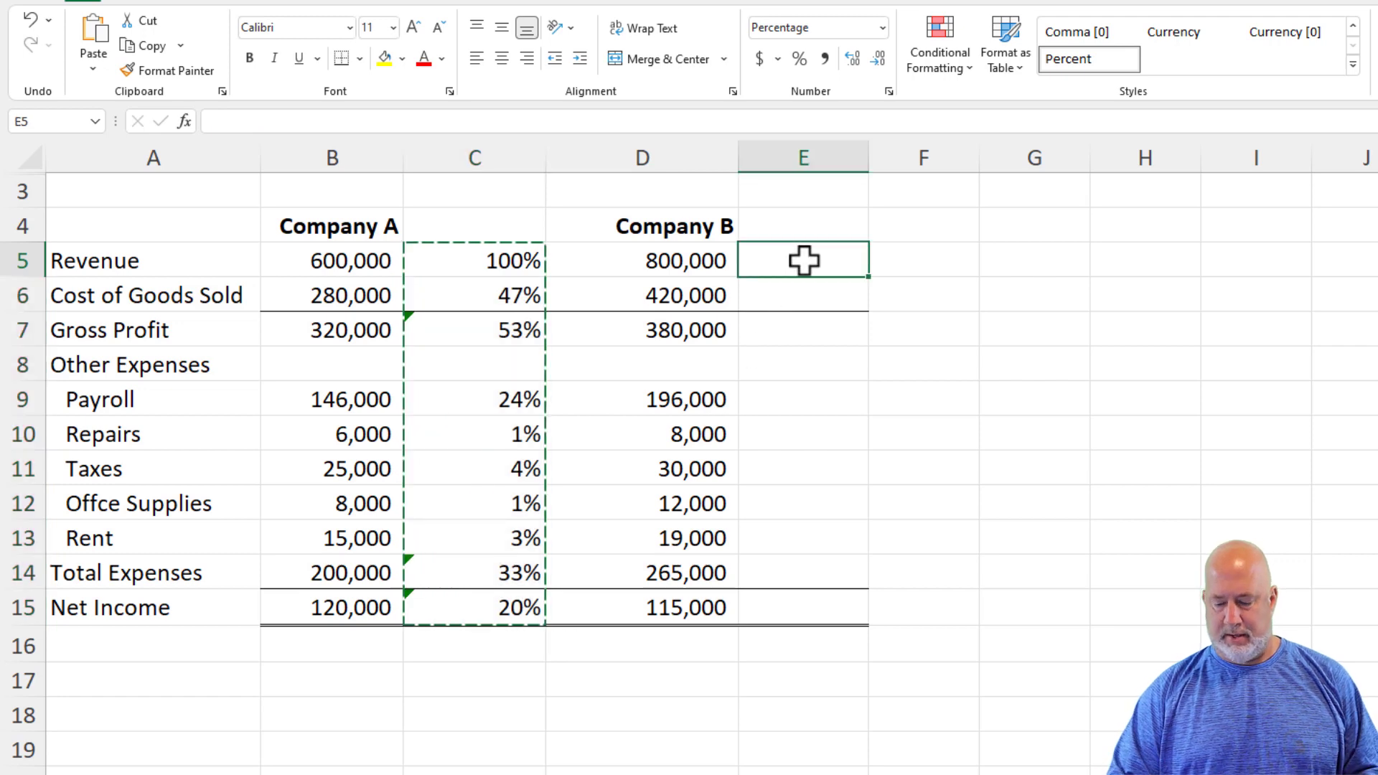
pyautogui.press('ctrl+v')
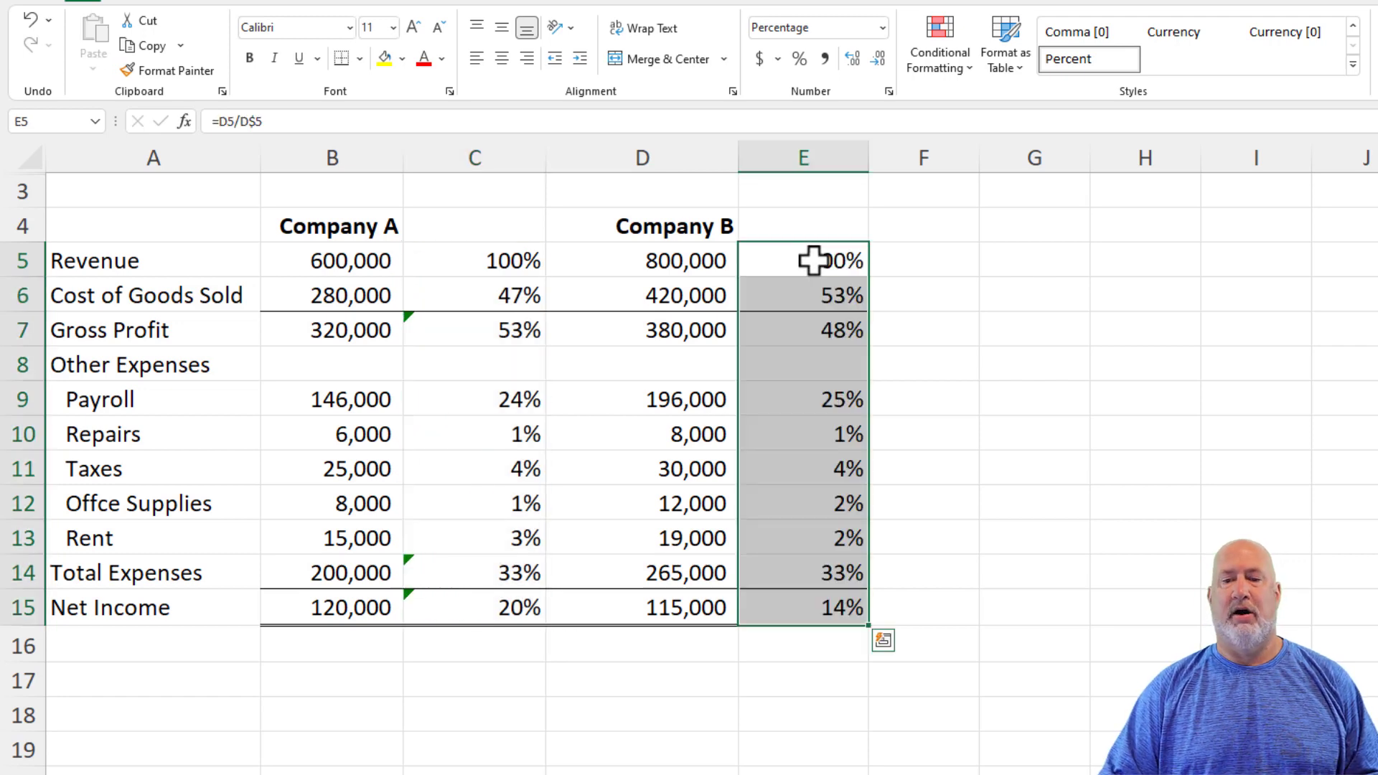
pyautogui.doubleClick(803, 261)
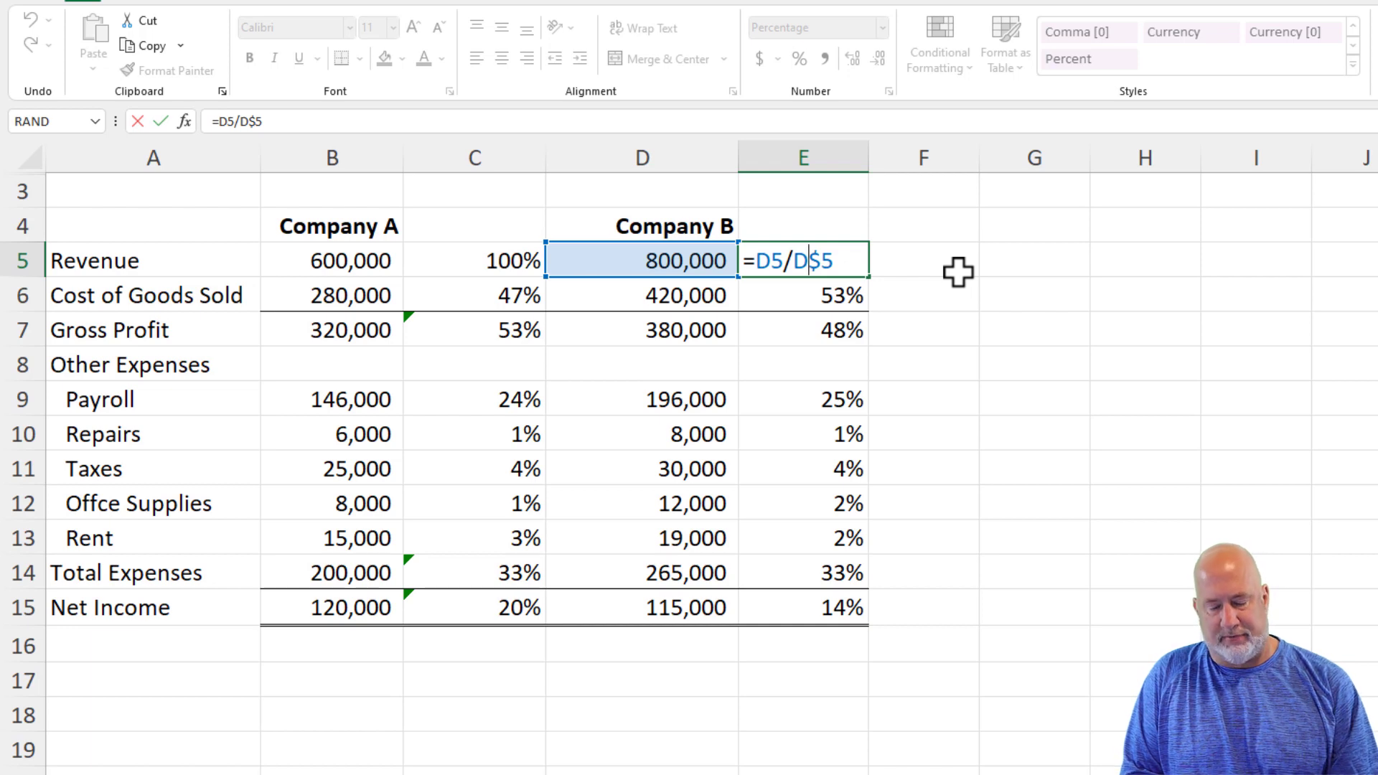
pyautogui.press('Enter')
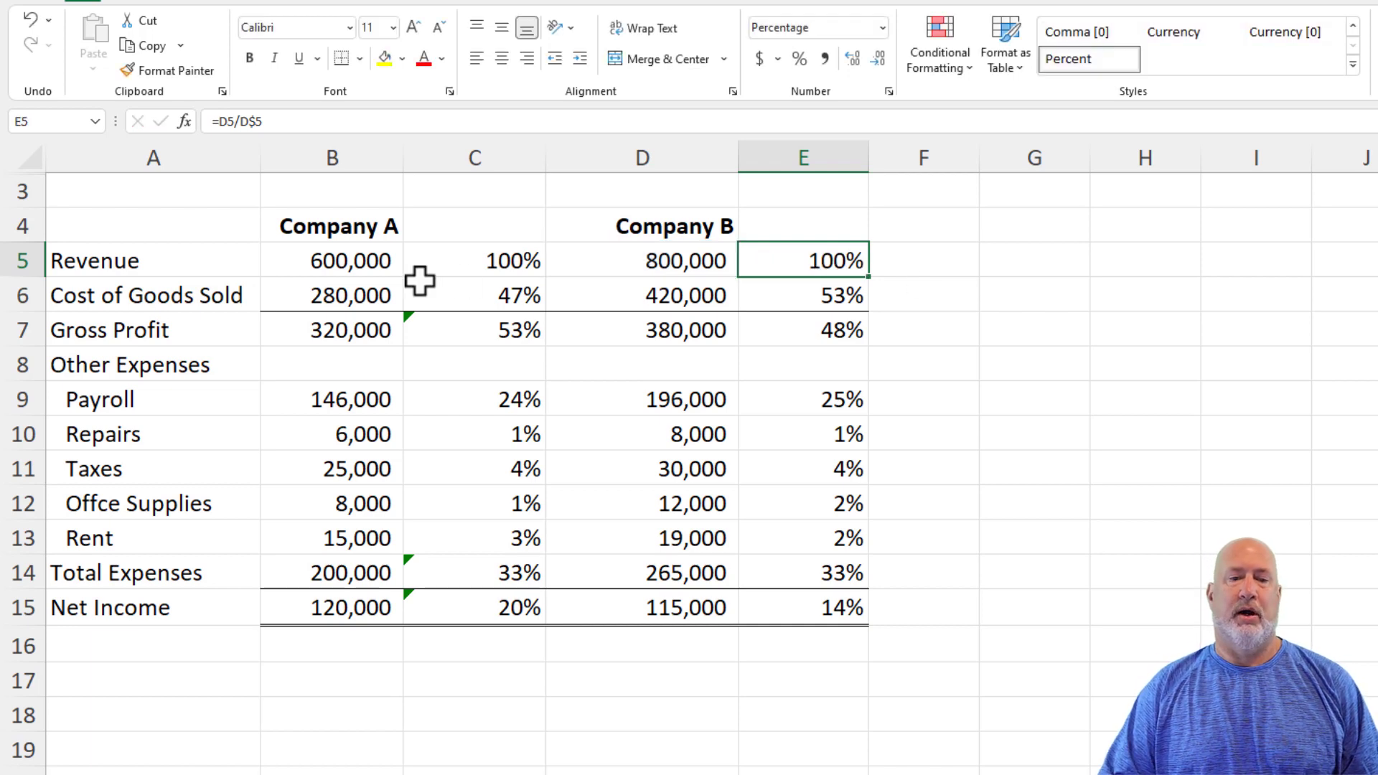
pyautogui.moveTo(354, 229)
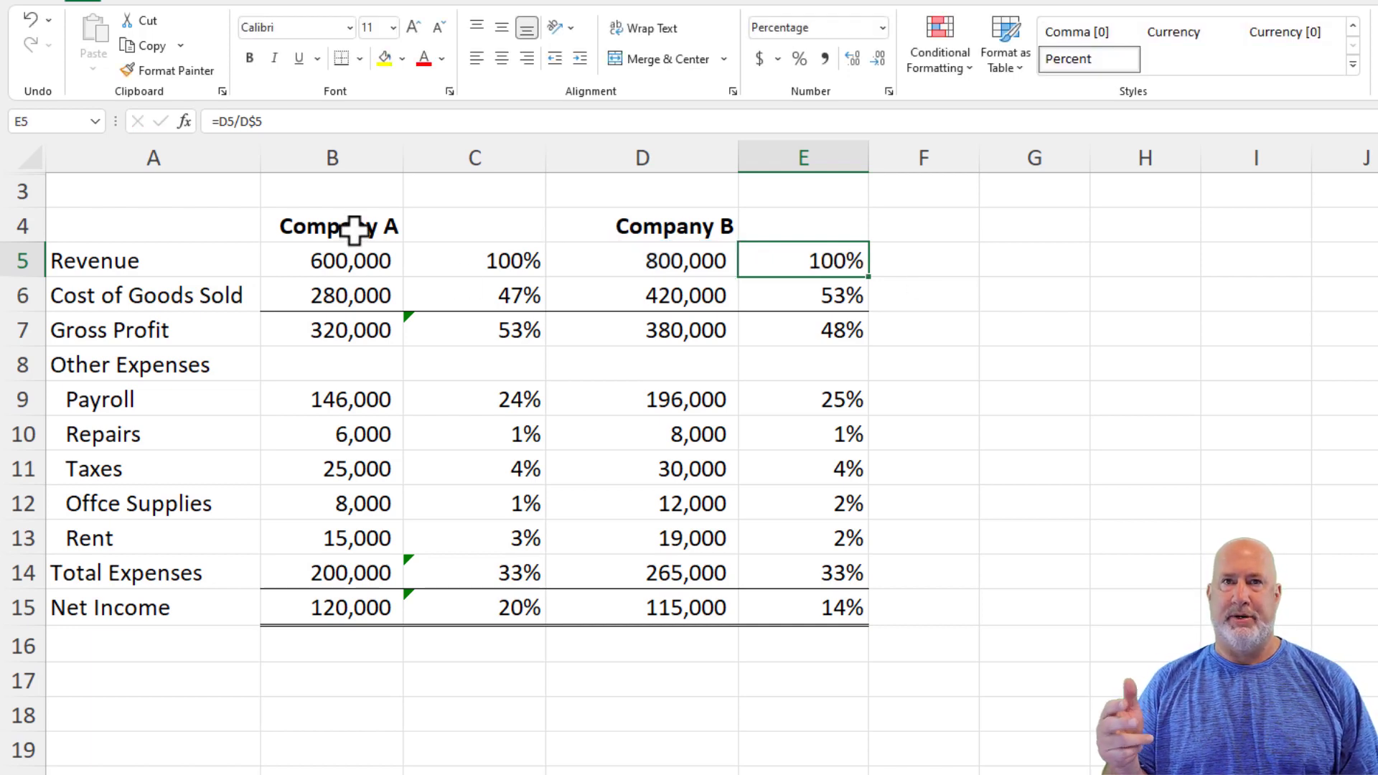